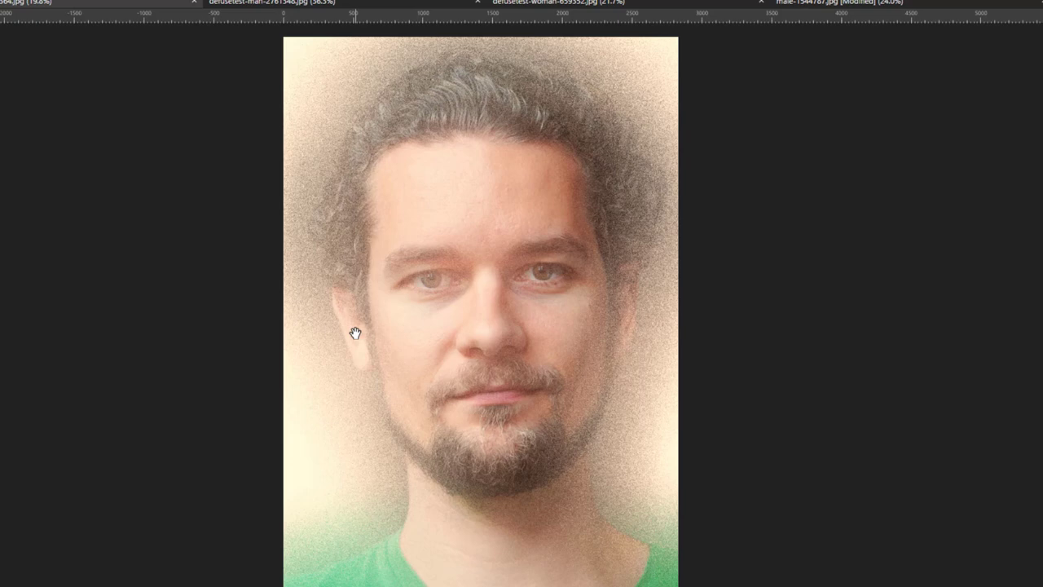
pyautogui.moveTo(323, 427)
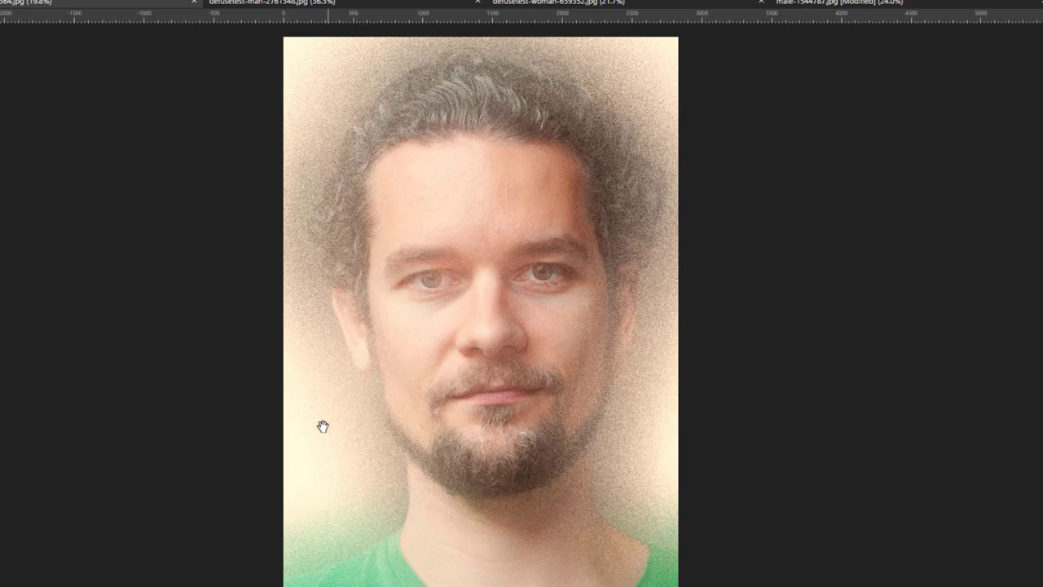
pyautogui.moveTo(697, 335)
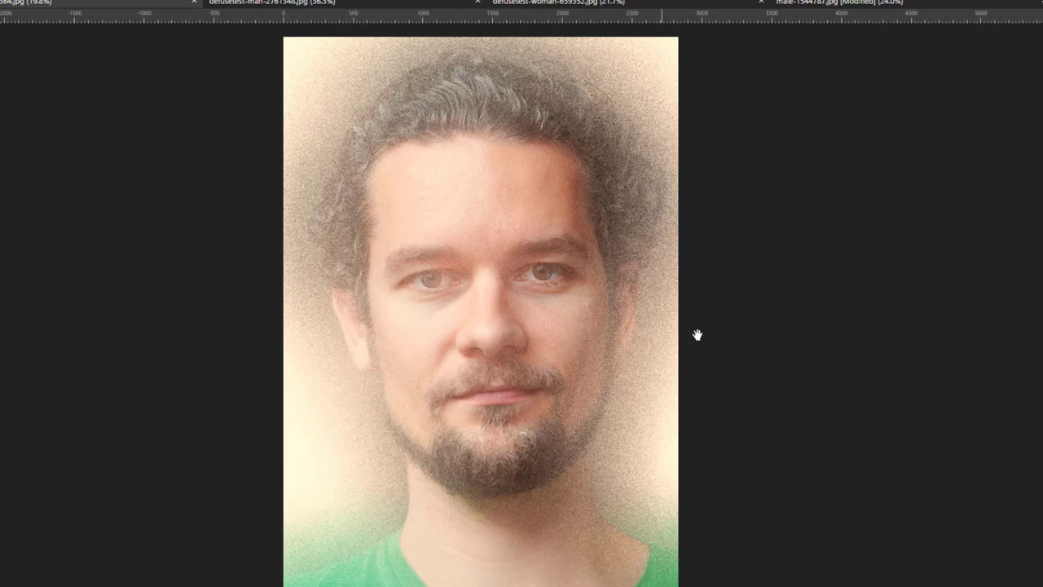
pyautogui.moveTo(308, 352)
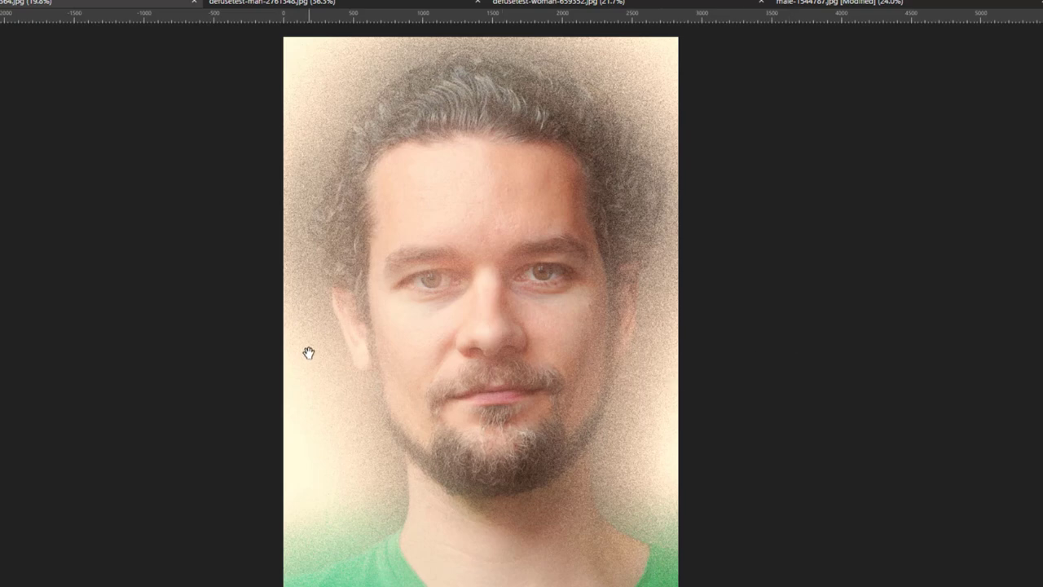
pyautogui.moveTo(673, 495)
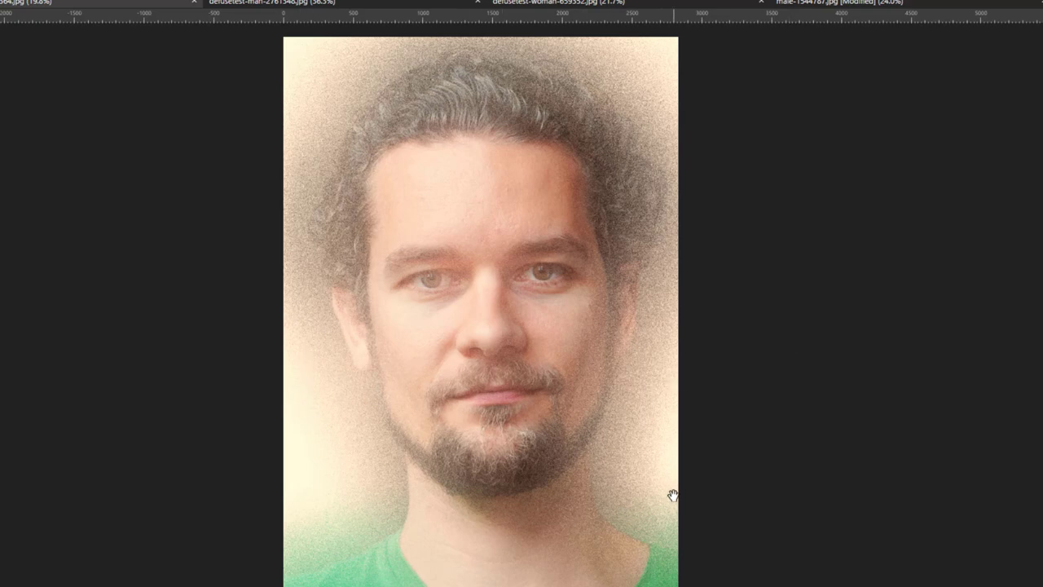
pyautogui.moveTo(656, 198)
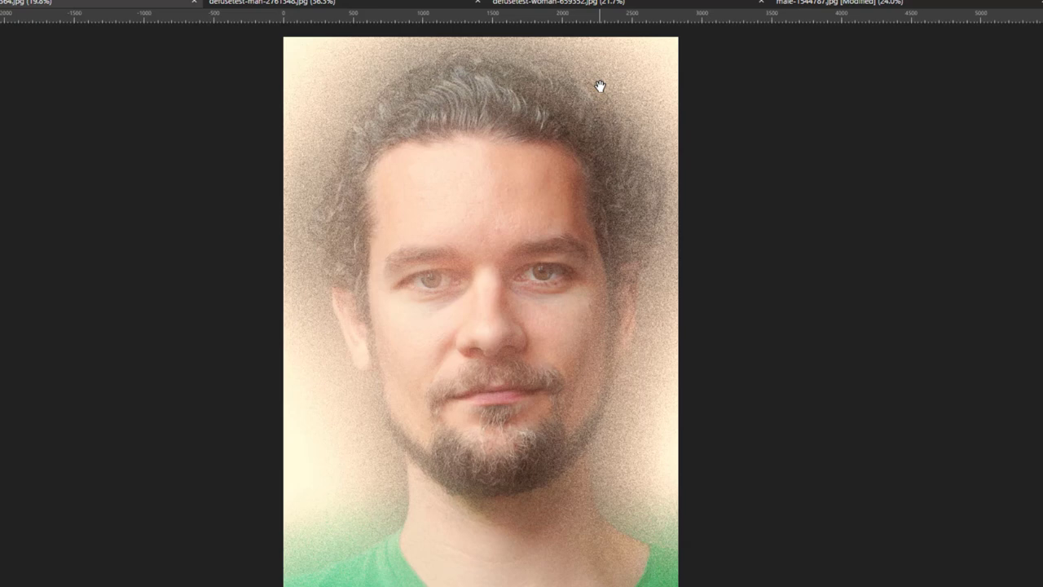
pyautogui.moveTo(699, 482)
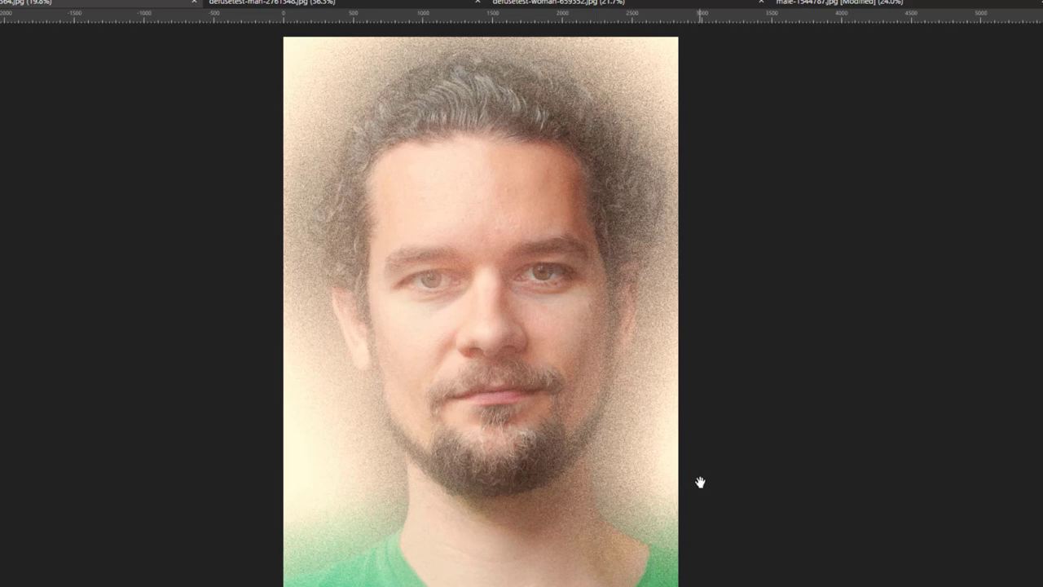
pyautogui.moveTo(626, 493)
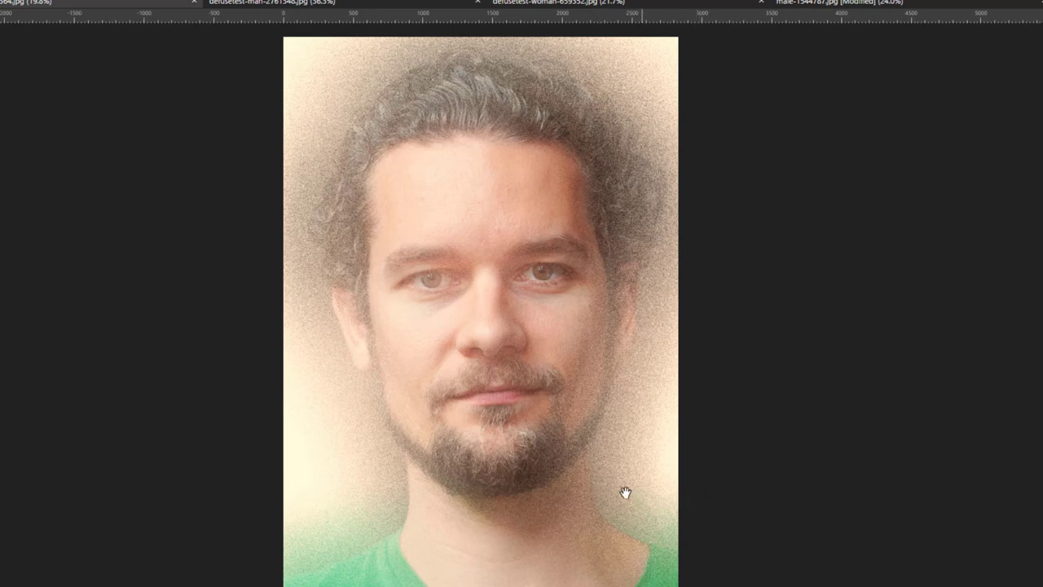
pyautogui.moveTo(444, 242)
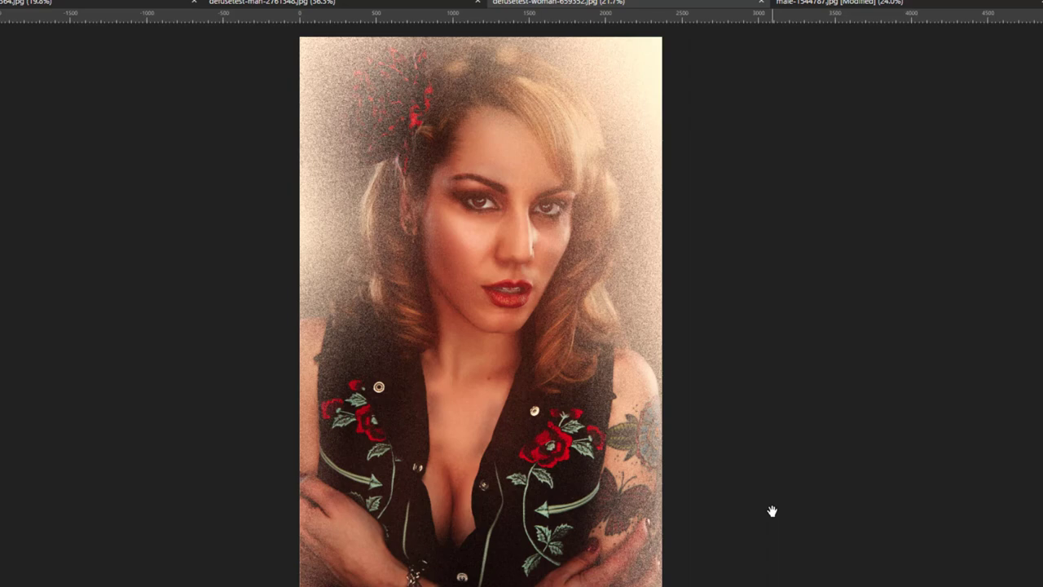
pyautogui.moveTo(763, 522)
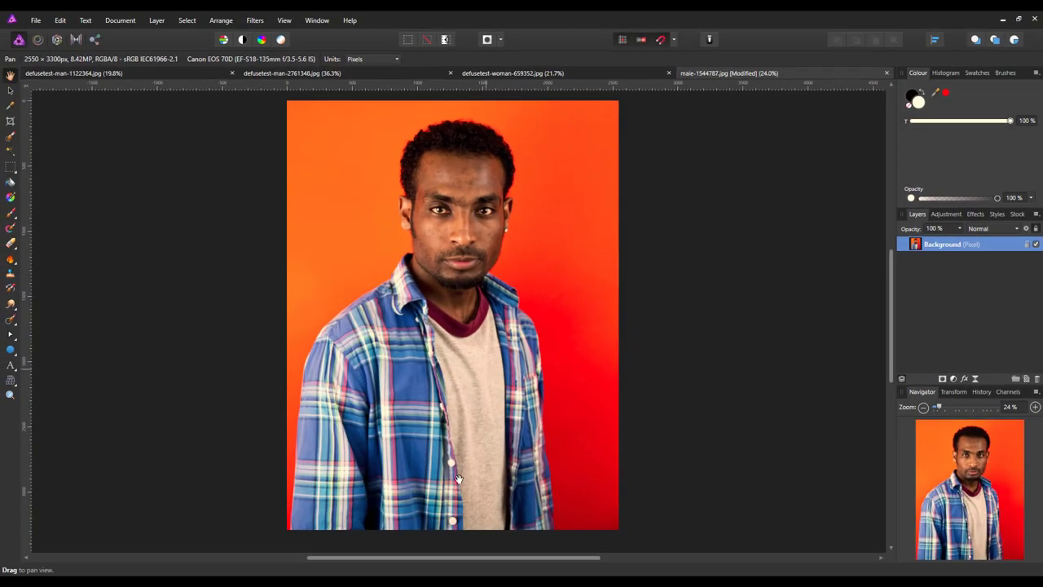
pyautogui.moveTo(393, 513)
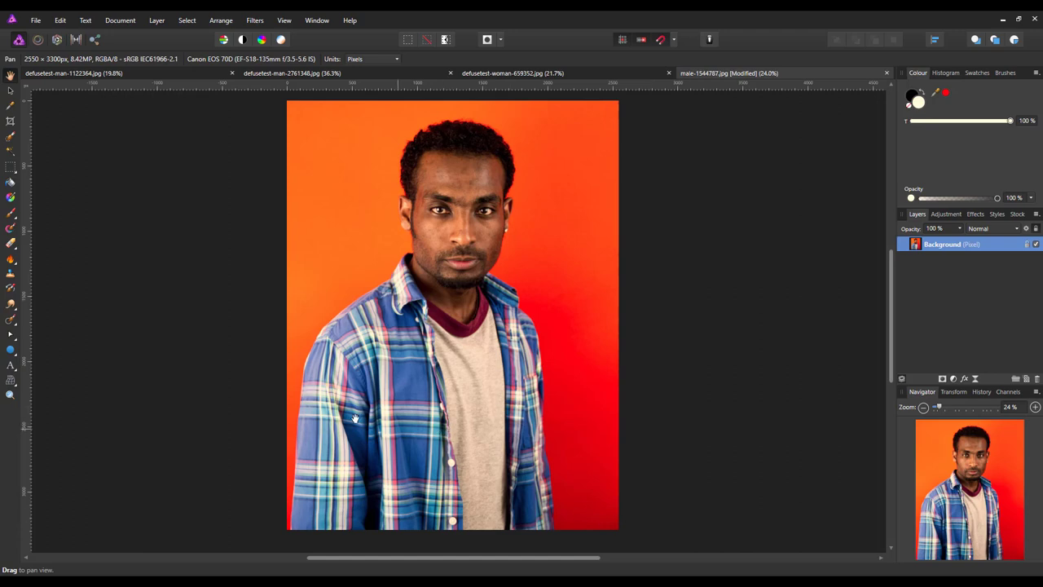
pyautogui.moveTo(441, 192)
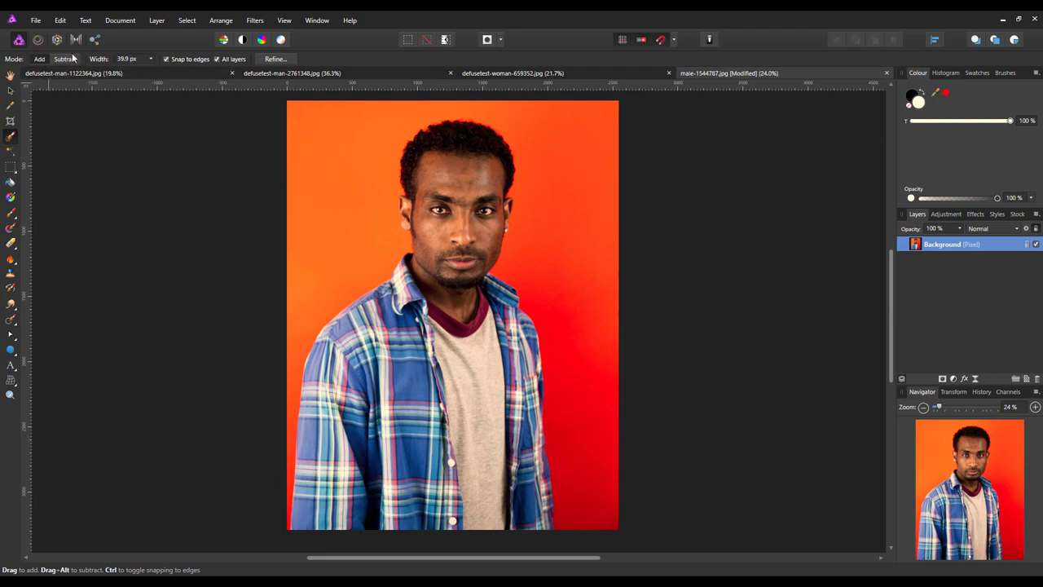
# Paint a Selection Brush selection over the man's head and body against the orange background.
pyautogui.click(65, 59)
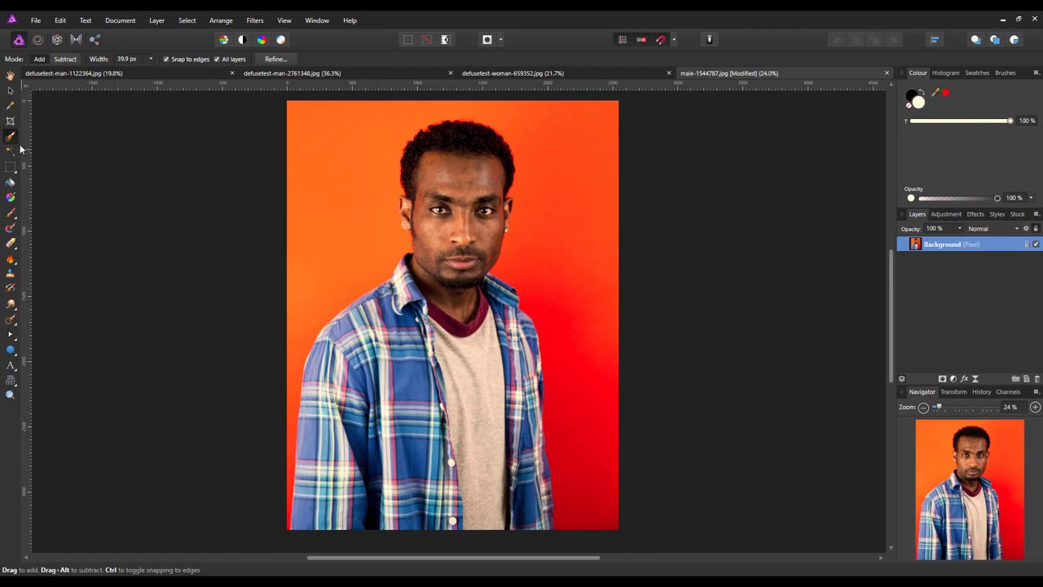
pyautogui.moveTo(12, 137)
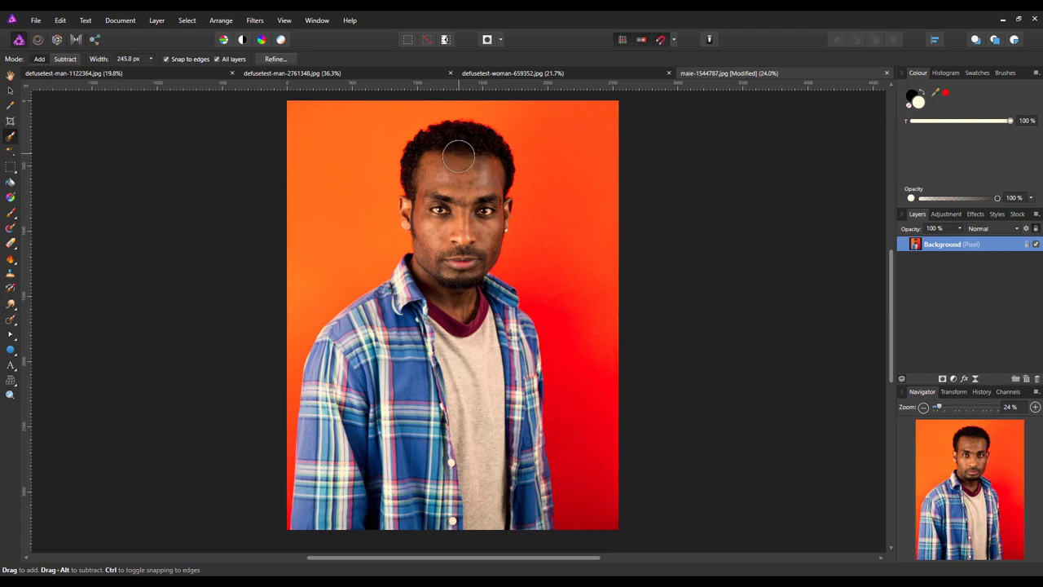
pyautogui.moveTo(456, 155); pyautogui.dragTo(387, 412)
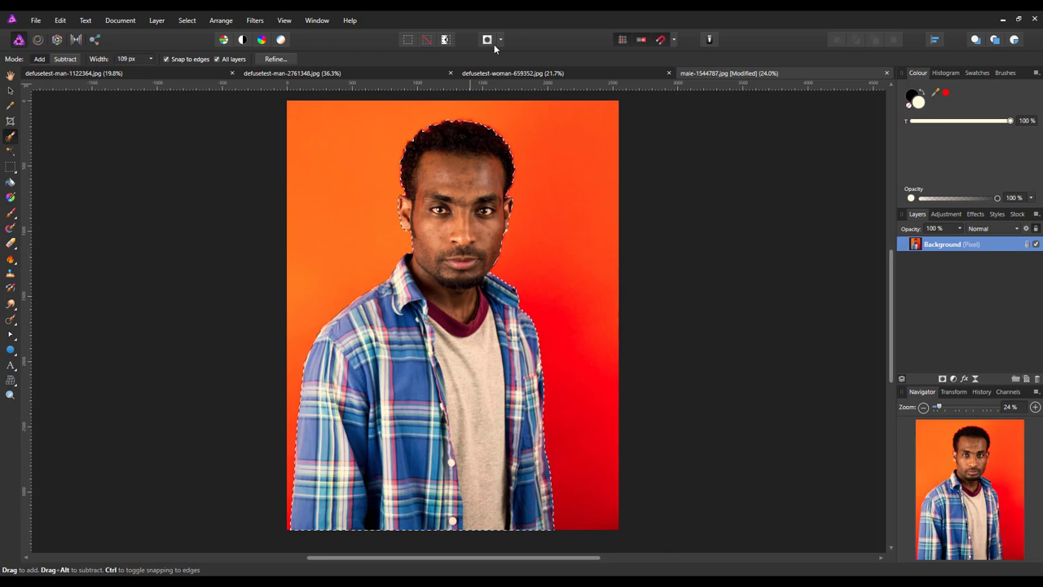
pyautogui.click(487, 39)
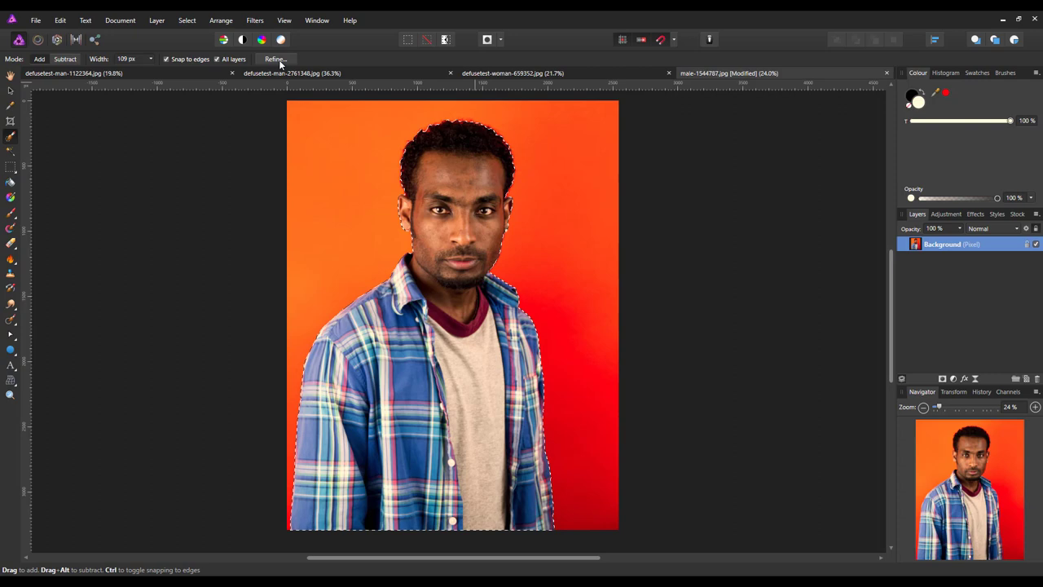
# Refine the selection edge all around the man's hair in Refine Selection.
pyautogui.click(275, 59)
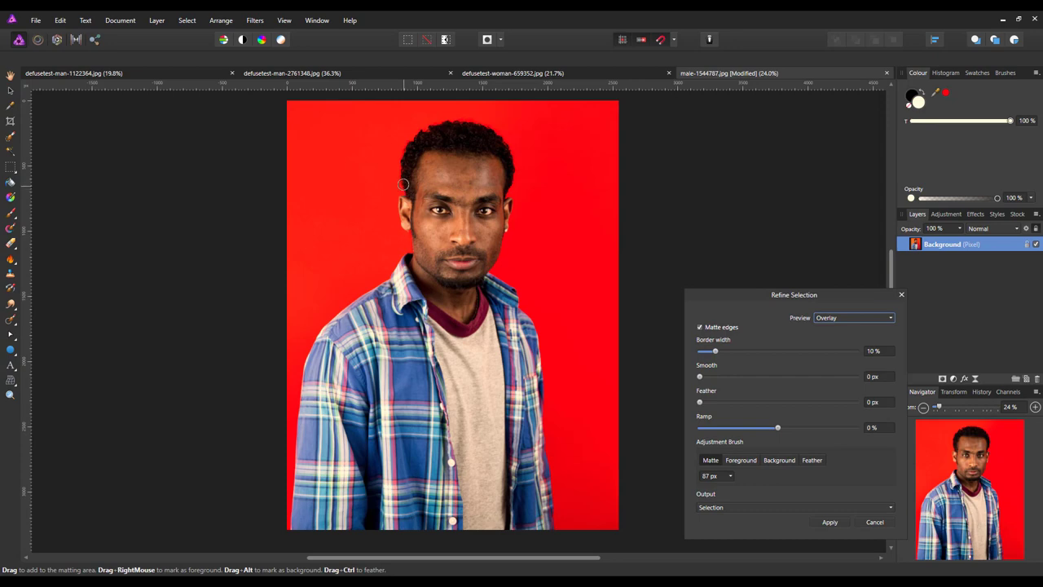
pyautogui.moveTo(401, 185); pyautogui.dragTo(414, 139)
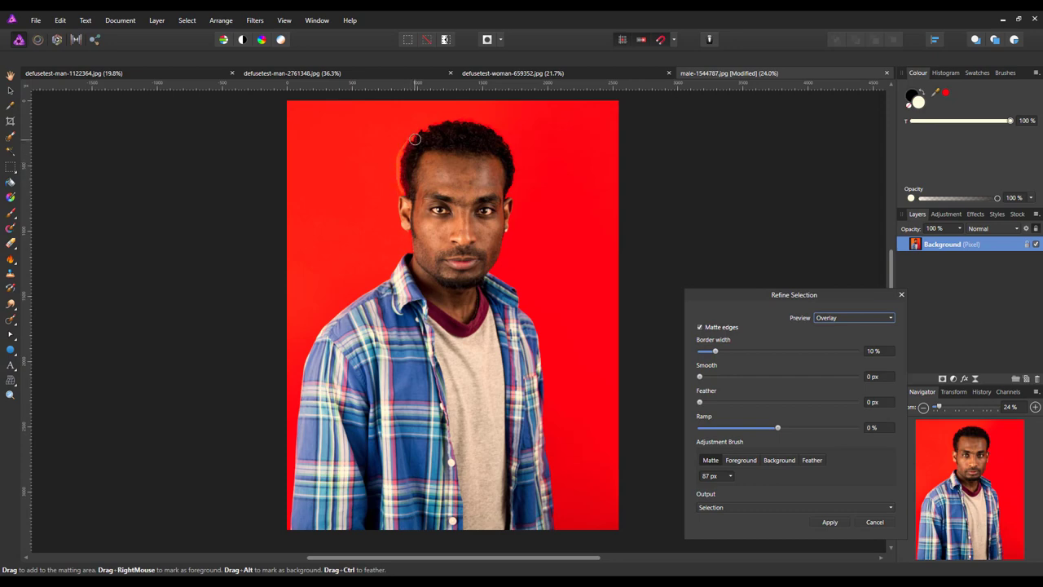
pyautogui.moveTo(414, 139); pyautogui.dragTo(428, 130)
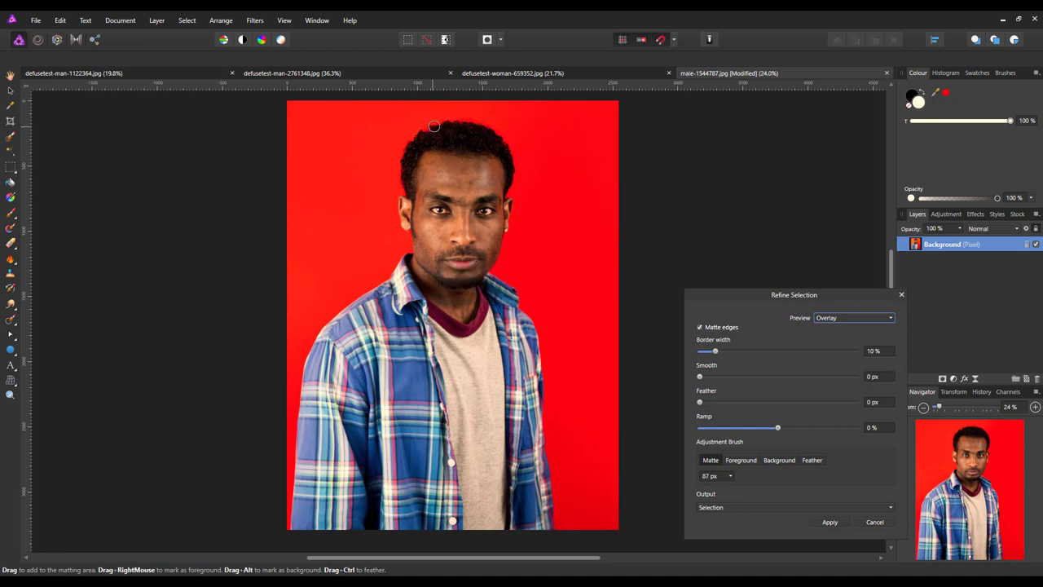
pyautogui.moveTo(434, 126); pyautogui.dragTo(485, 122)
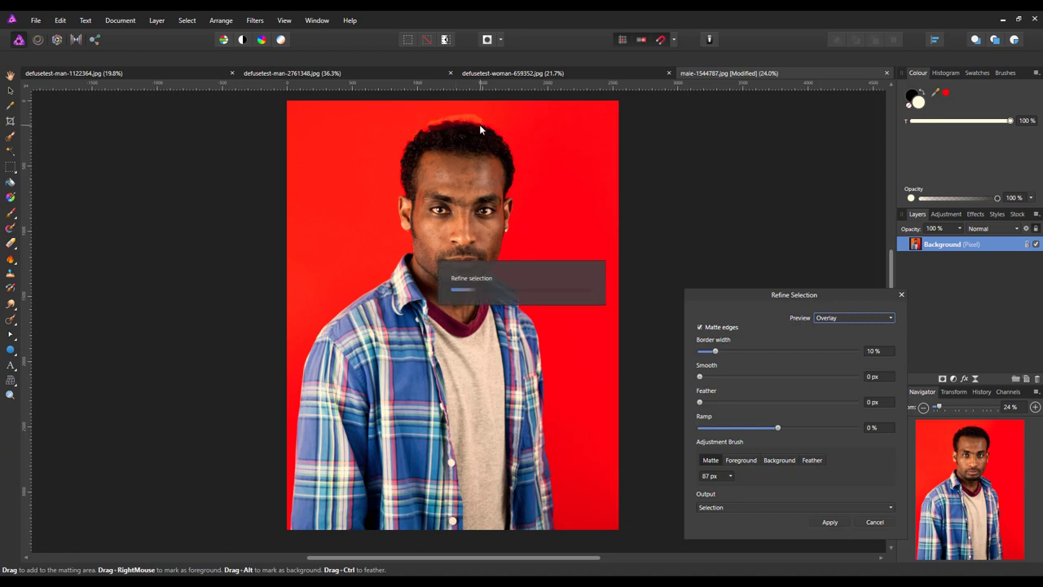
pyautogui.moveTo(479, 130); pyautogui.dragTo(503, 141)
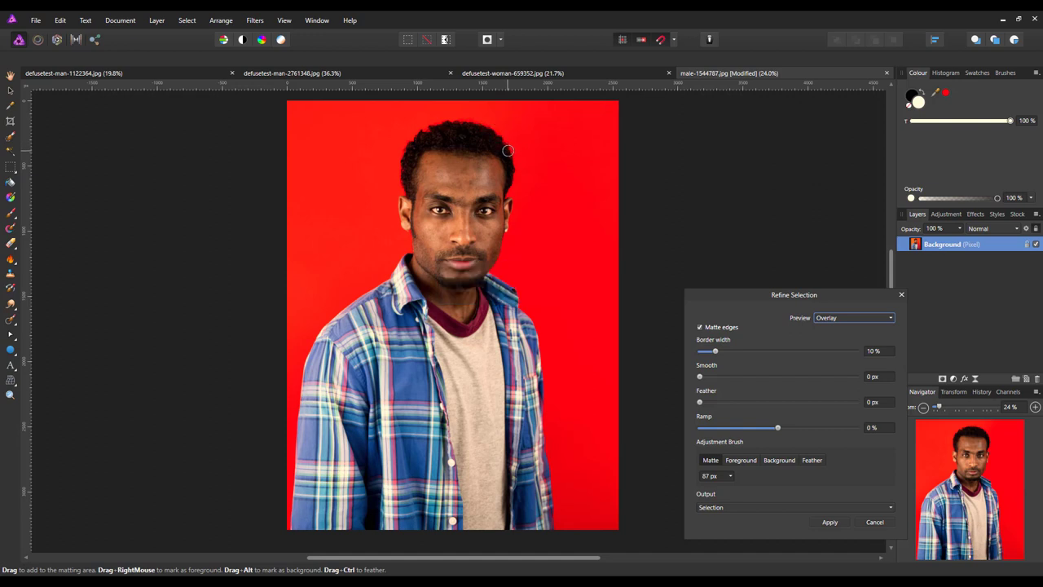
pyautogui.moveTo(508, 151); pyautogui.dragTo(502, 212)
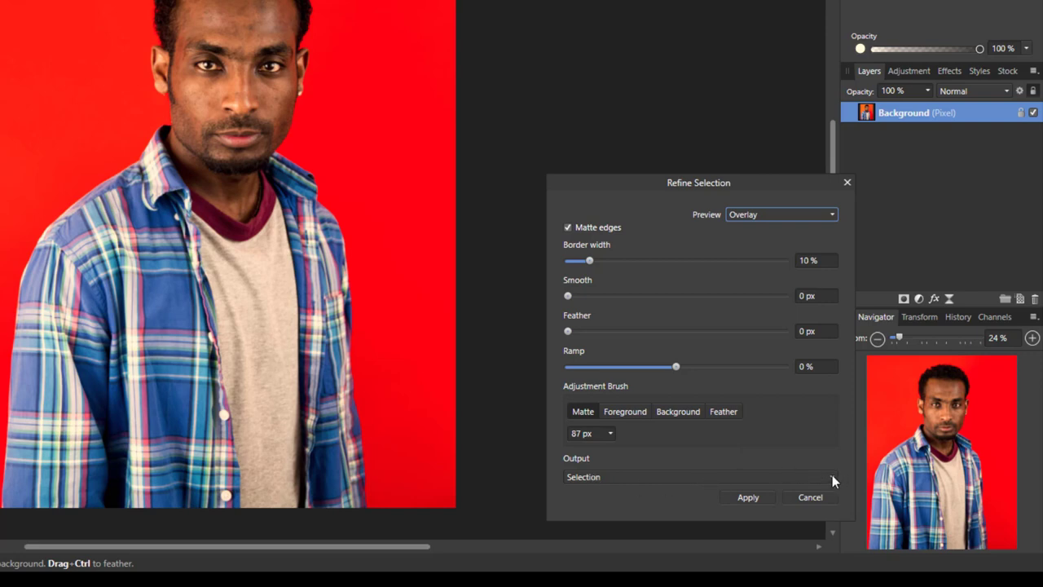
pyautogui.moveTo(717, 492)
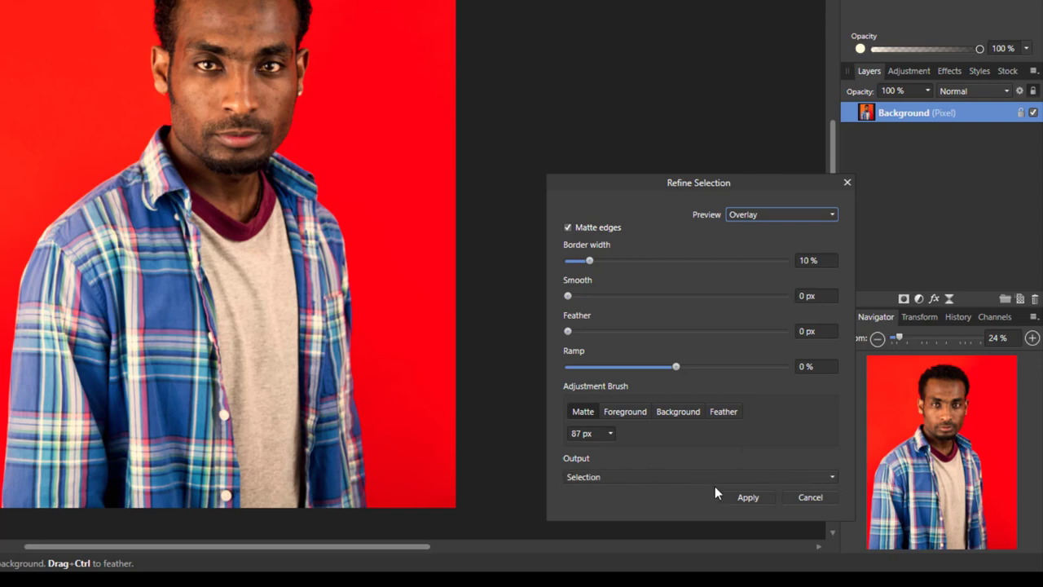
# Output the refined selection to a new layer and apply it as a cutout.
pyautogui.click(700, 477)
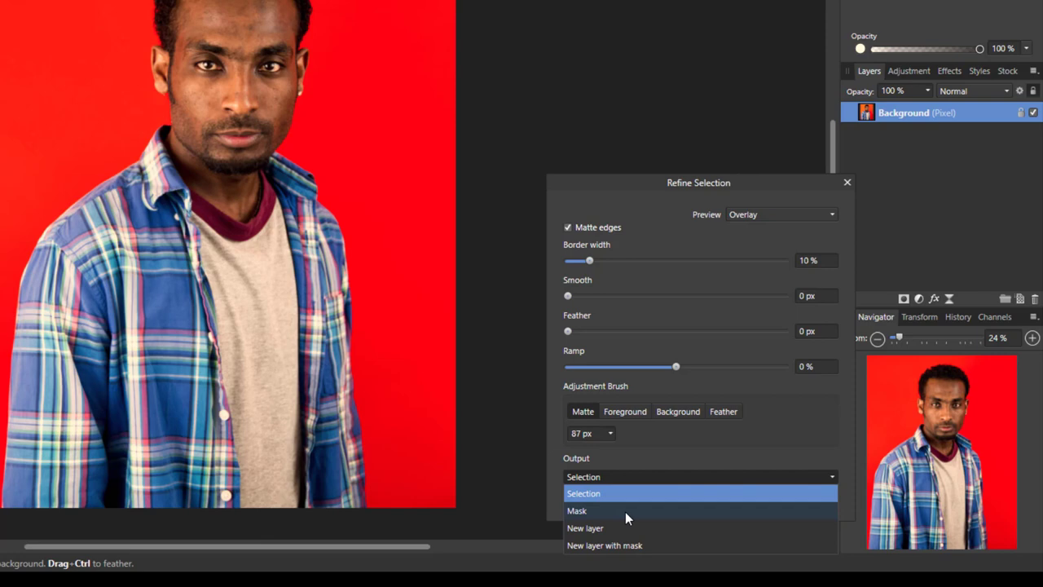
pyautogui.click(585, 527)
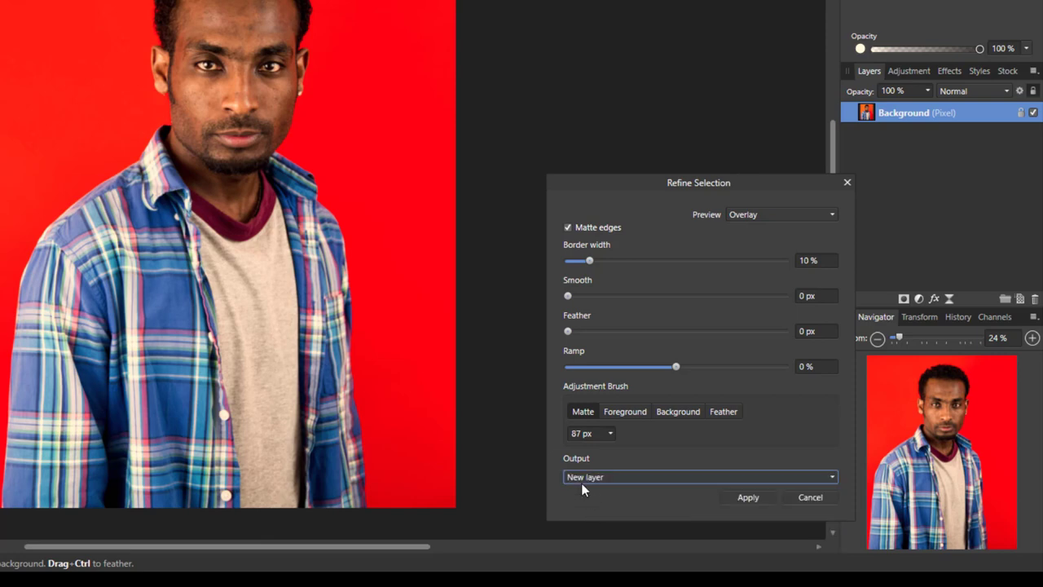
pyautogui.click(746, 497)
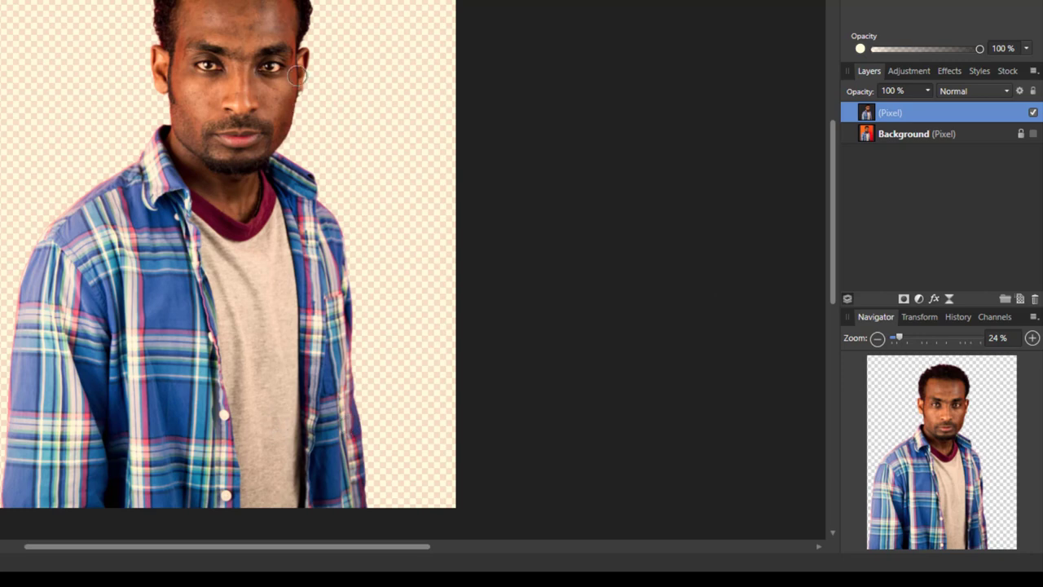
pyautogui.moveTo(946, 173)
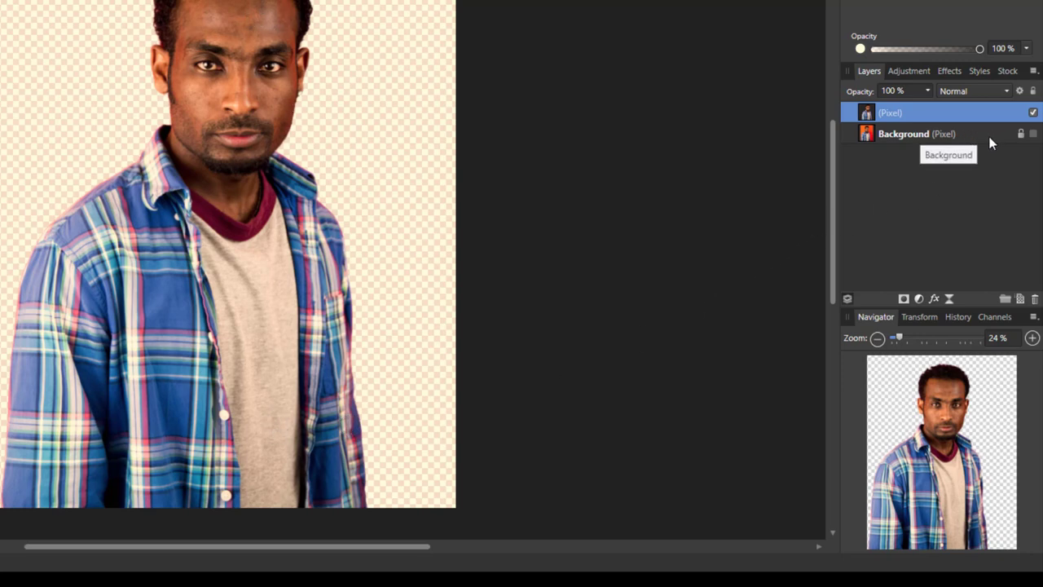
pyautogui.moveTo(880, 114)
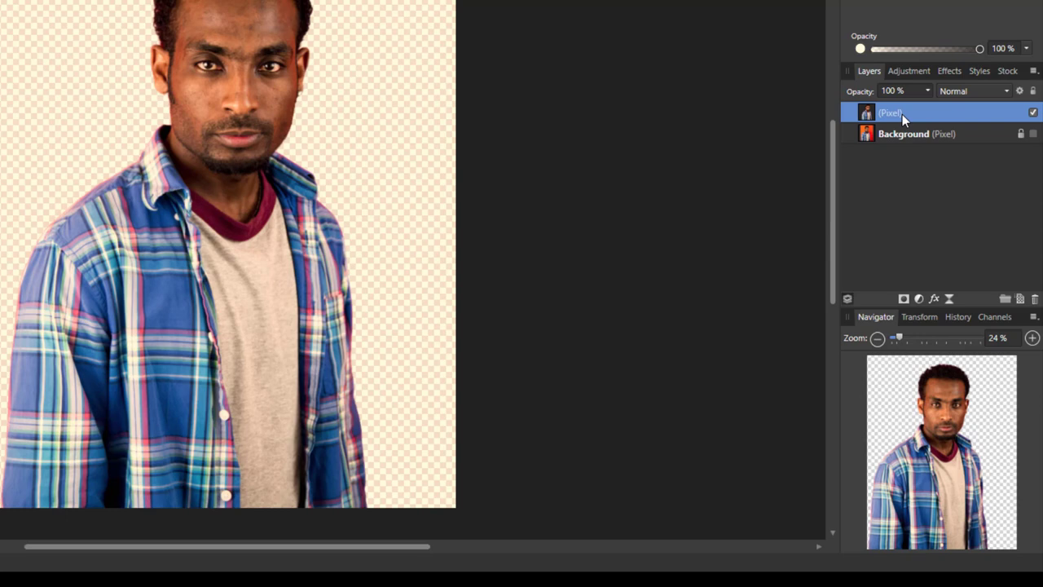
# Duplicate the cut-out portrait layer from its context menu.
pyautogui.rightClick(897, 112)
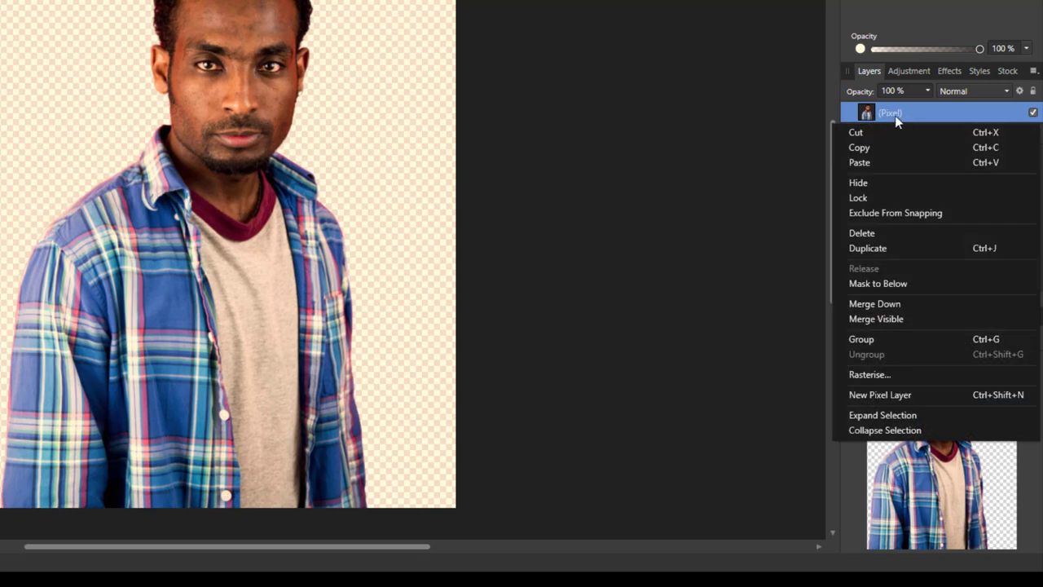
pyautogui.moveTo(896, 248)
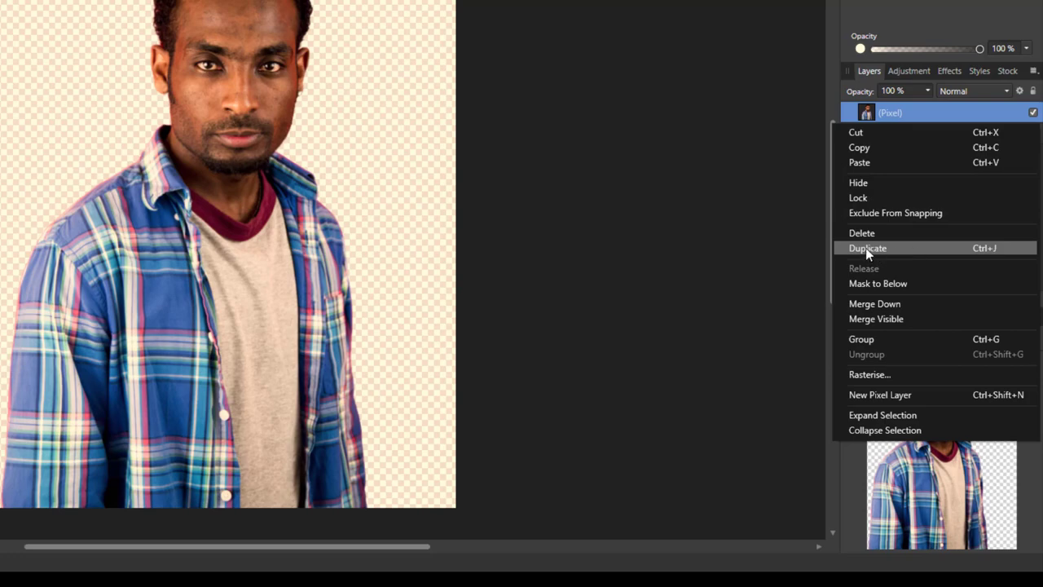
pyautogui.click(867, 248)
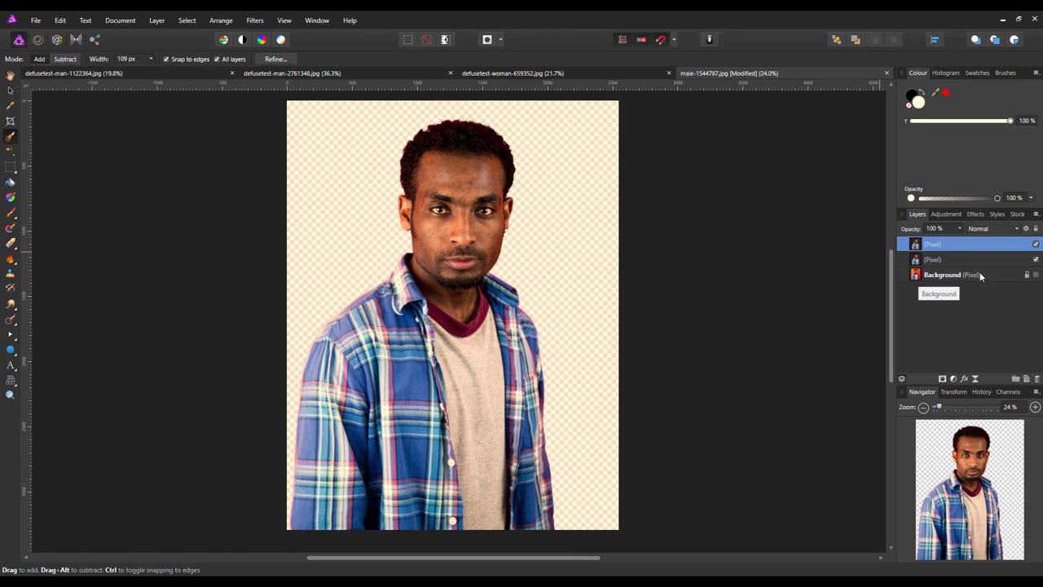
# Fill a new layer above the background with flat cream, then target the lower portrait copy.
pyautogui.click(943, 274)
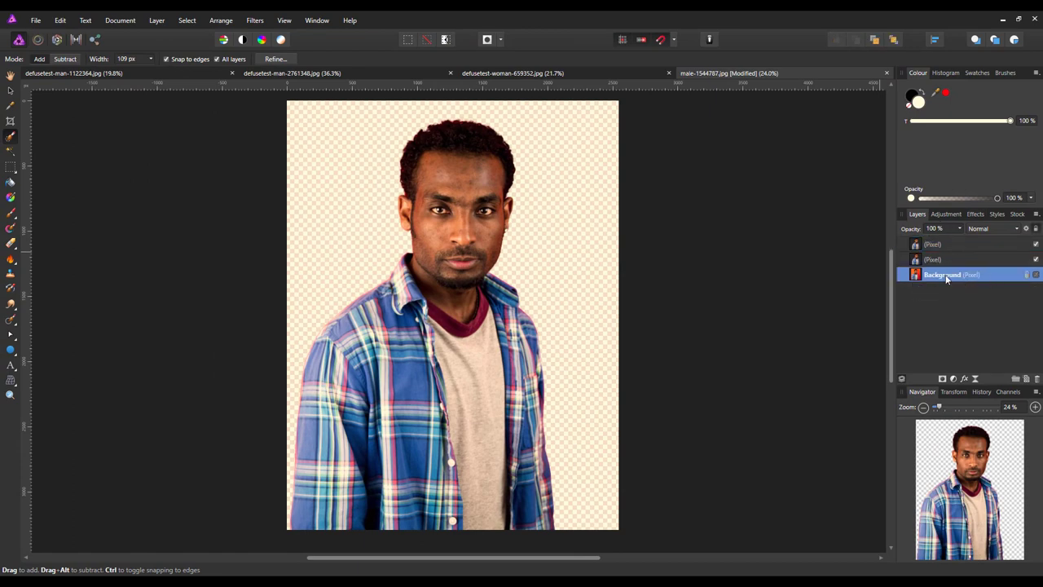
pyautogui.moveTo(942, 275)
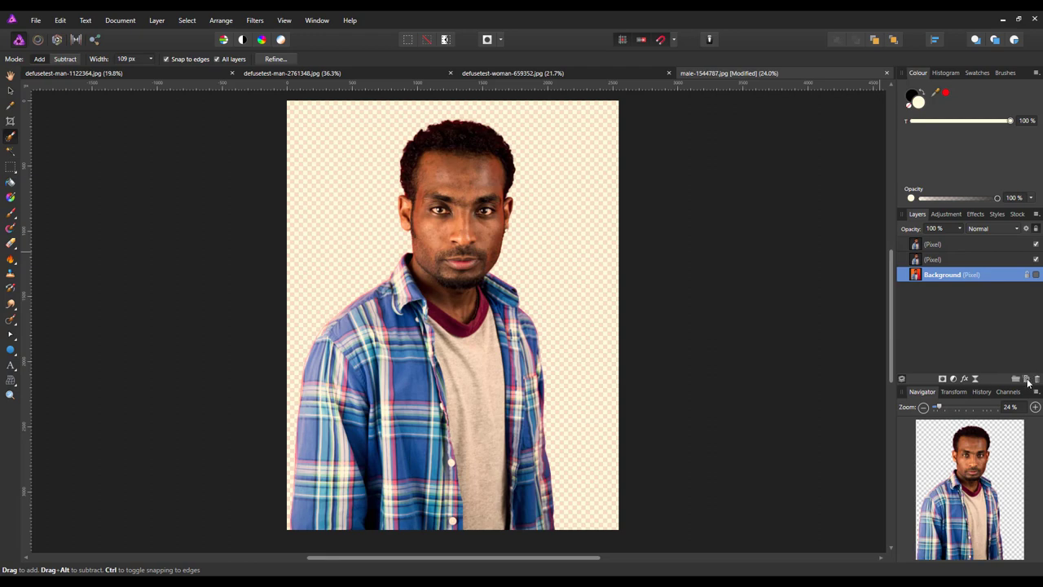
pyautogui.moveTo(1028, 378)
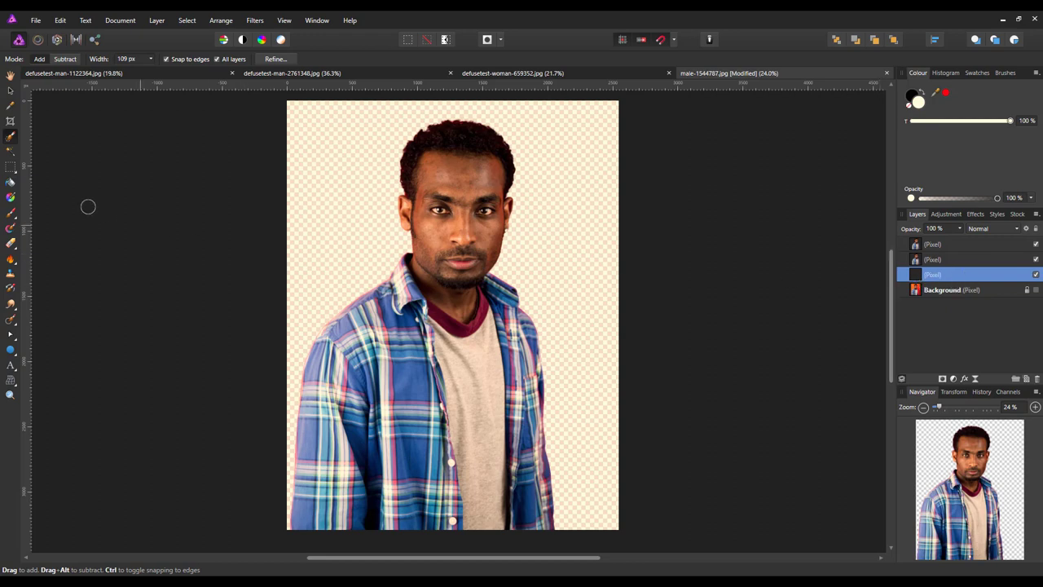
pyautogui.click(10, 183)
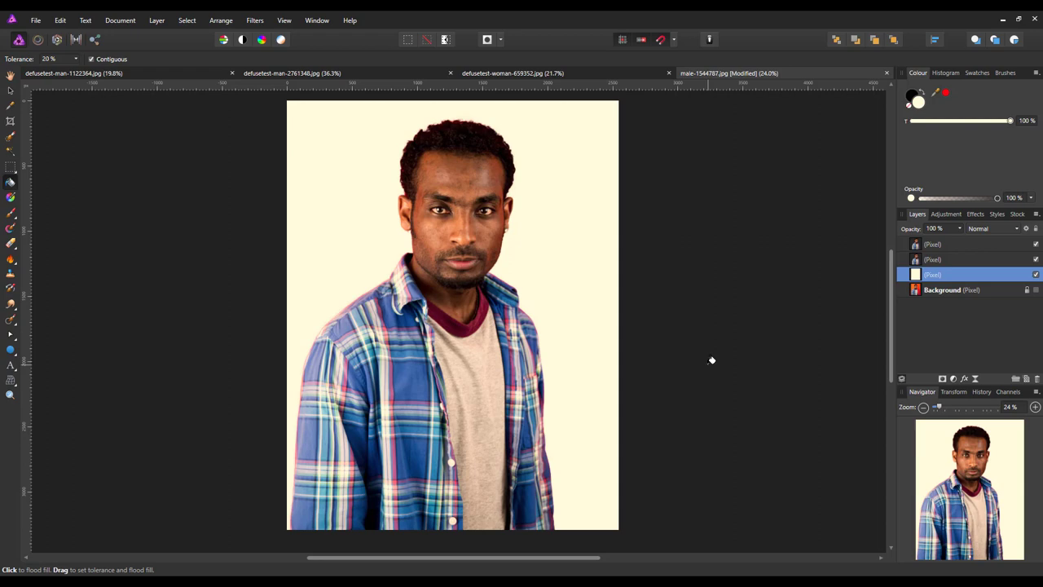
pyautogui.moveTo(716, 358)
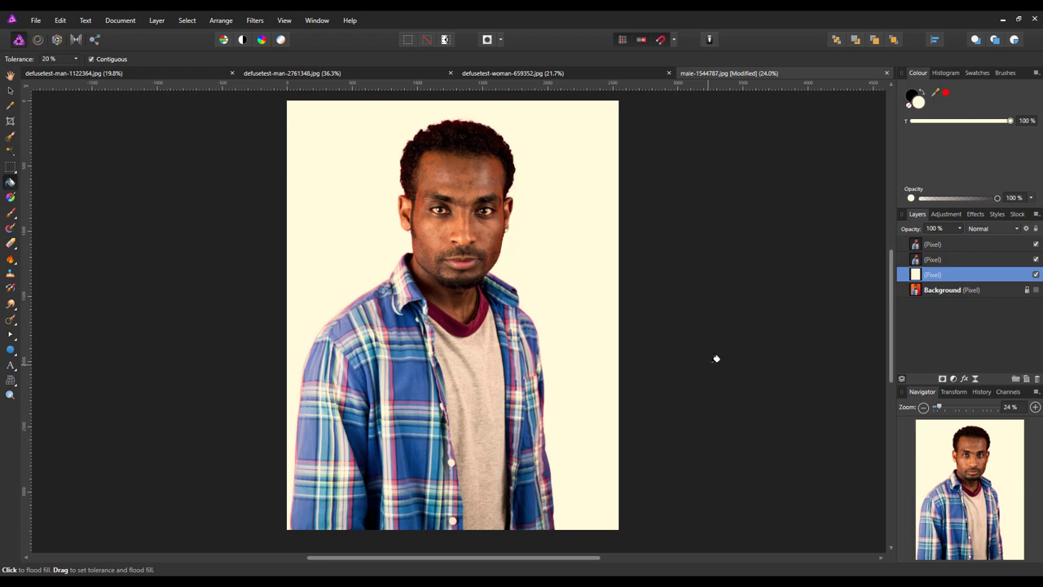
pyautogui.moveTo(480, 190)
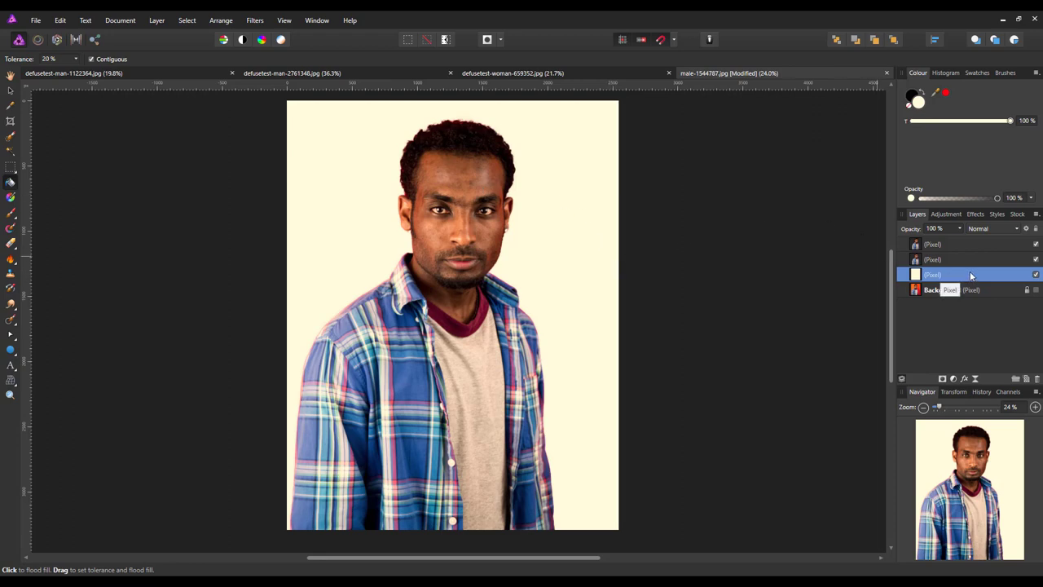
pyautogui.click(933, 259)
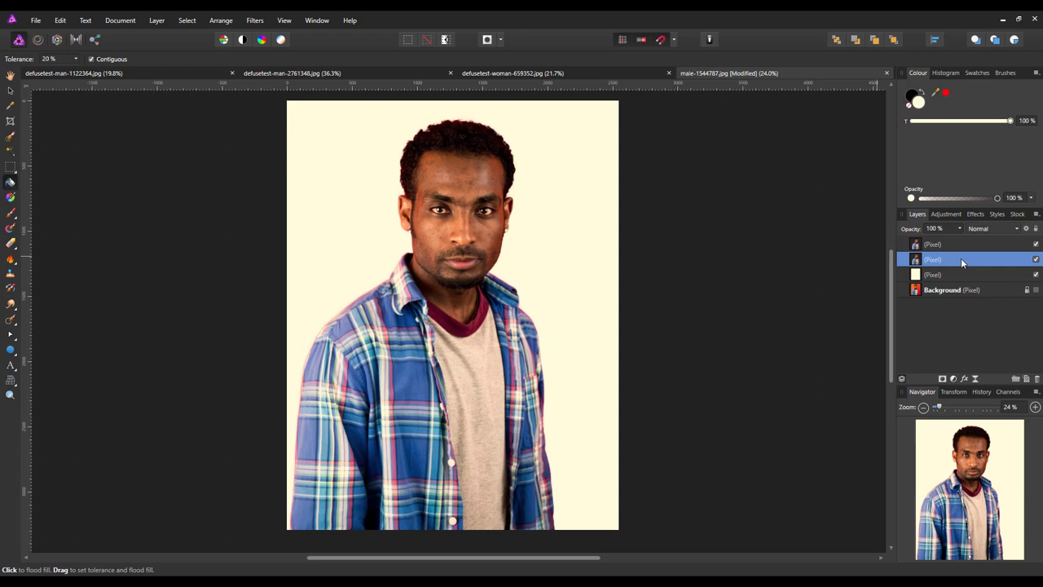
pyautogui.moveTo(932, 261)
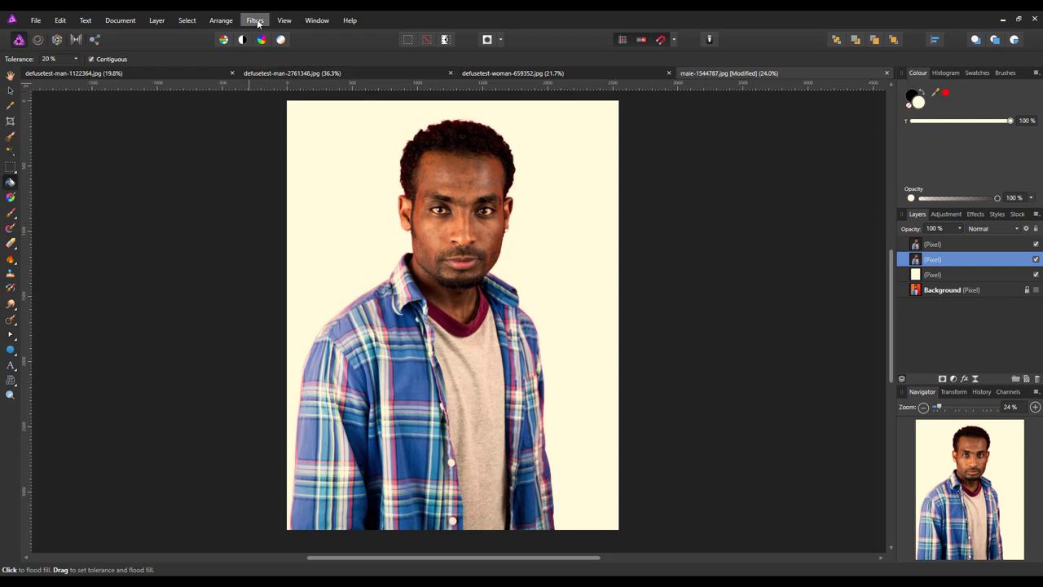
# Bring up the Filters menu for the lower portrait copy.
pyautogui.click(255, 21)
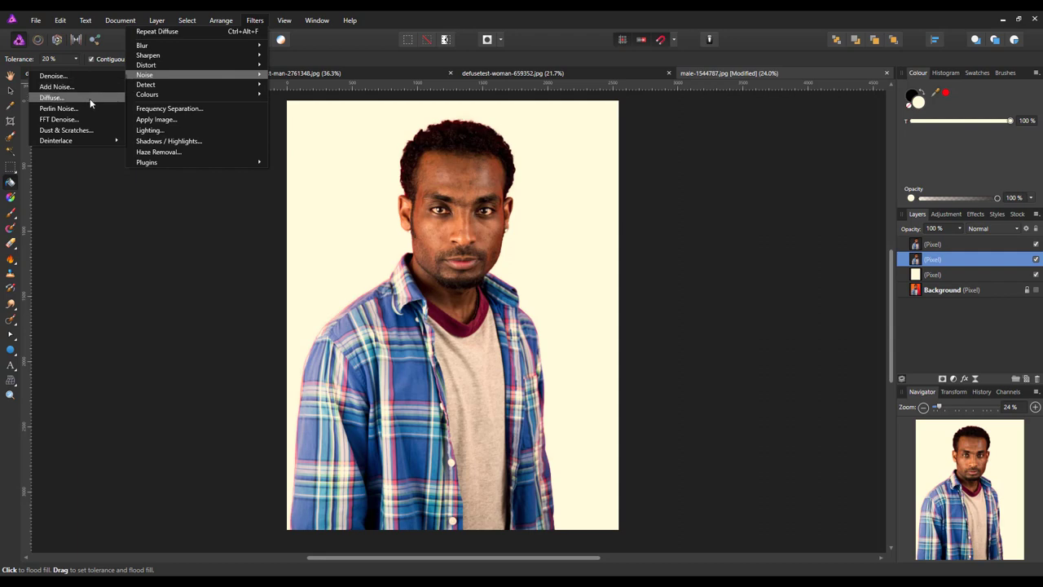
# Apply the Diffuse noise filter at 100% intensity to the lower portrait copy.
pyautogui.click(51, 97)
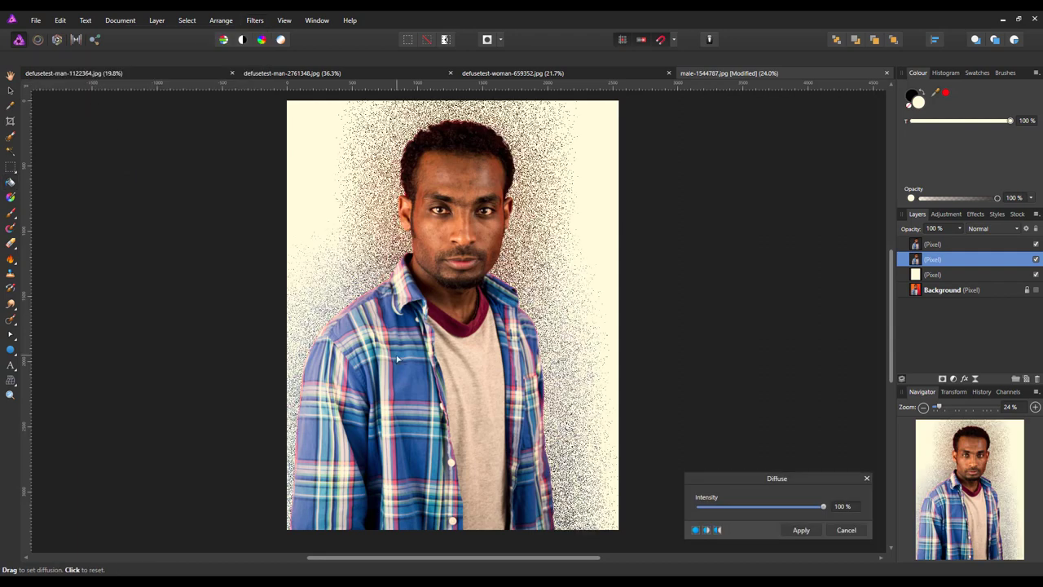
pyautogui.moveTo(754, 509)
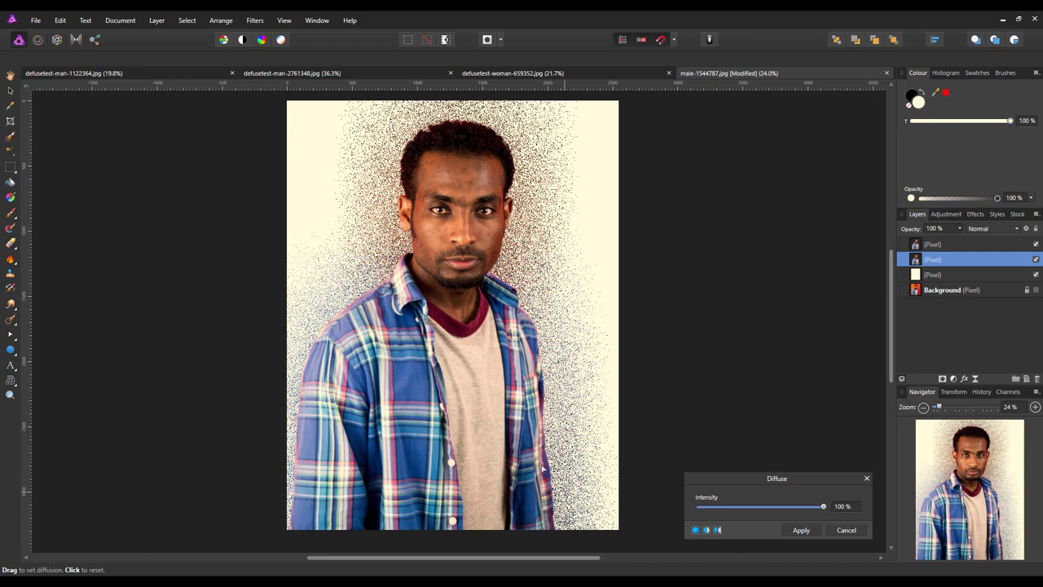
pyautogui.moveTo(781, 535)
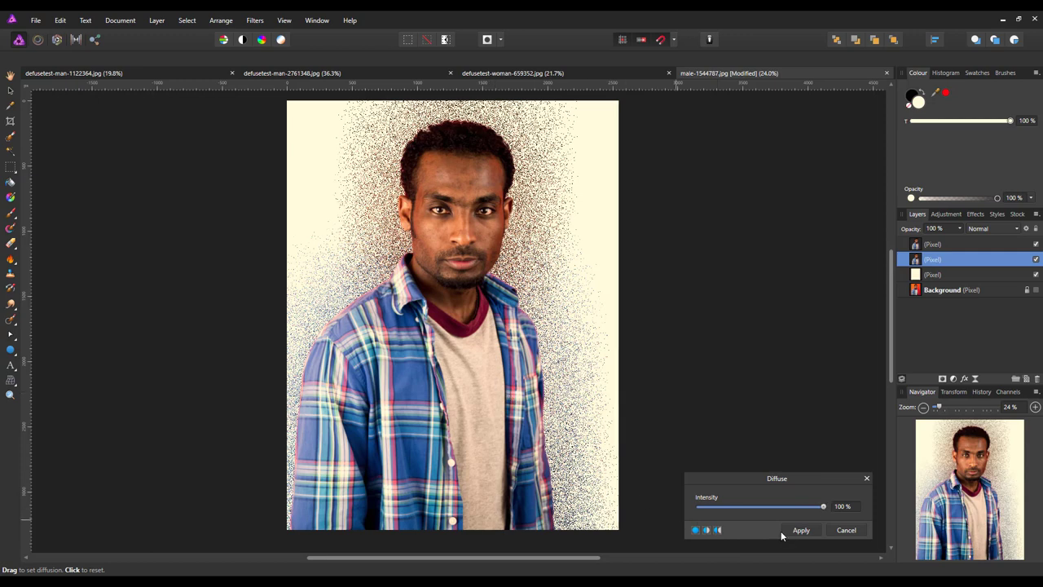
pyautogui.click(800, 530)
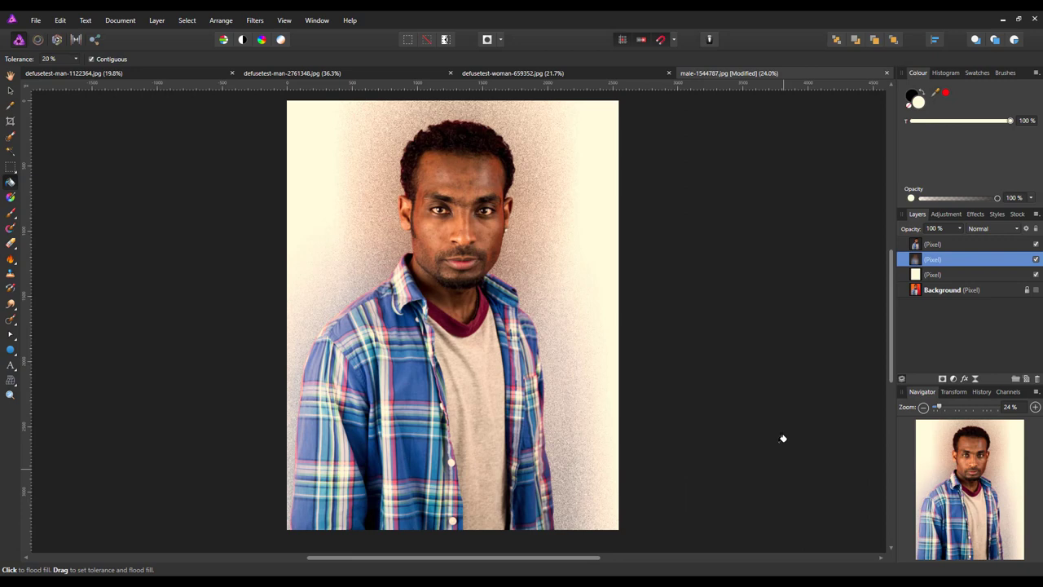
pyautogui.moveTo(561, 487)
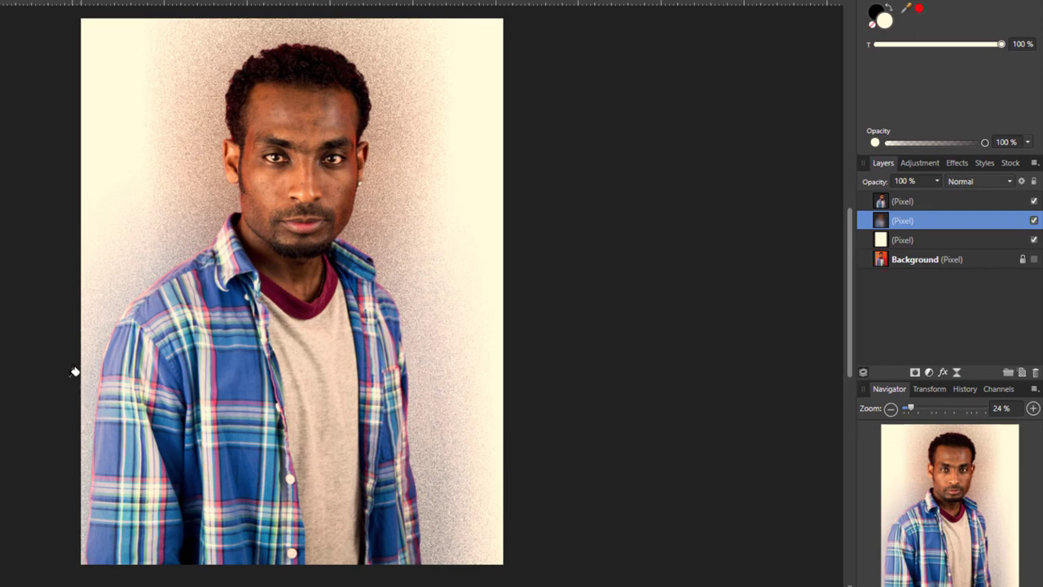
pyautogui.moveTo(413, 132)
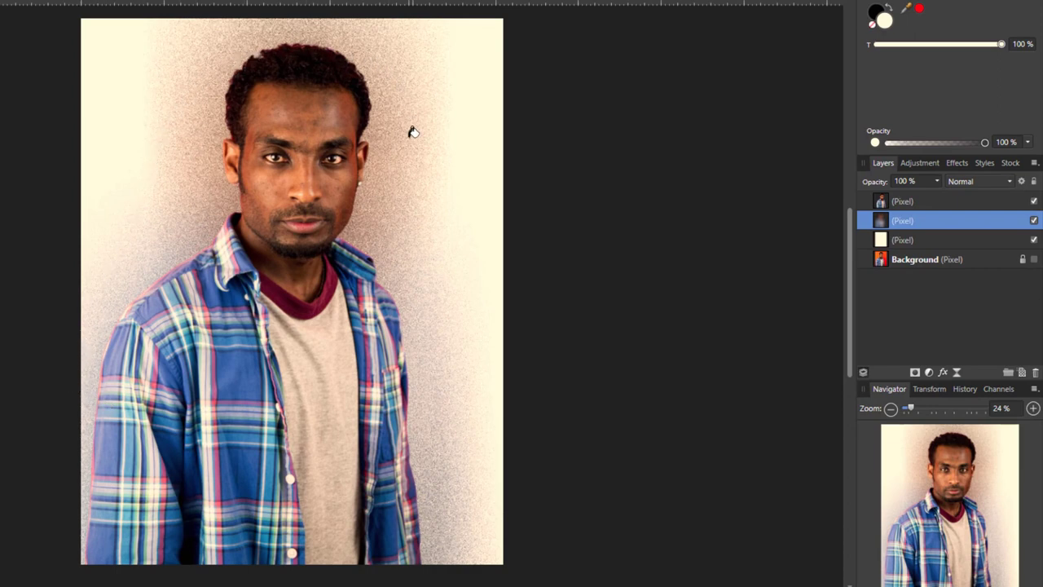
pyautogui.moveTo(526, 343)
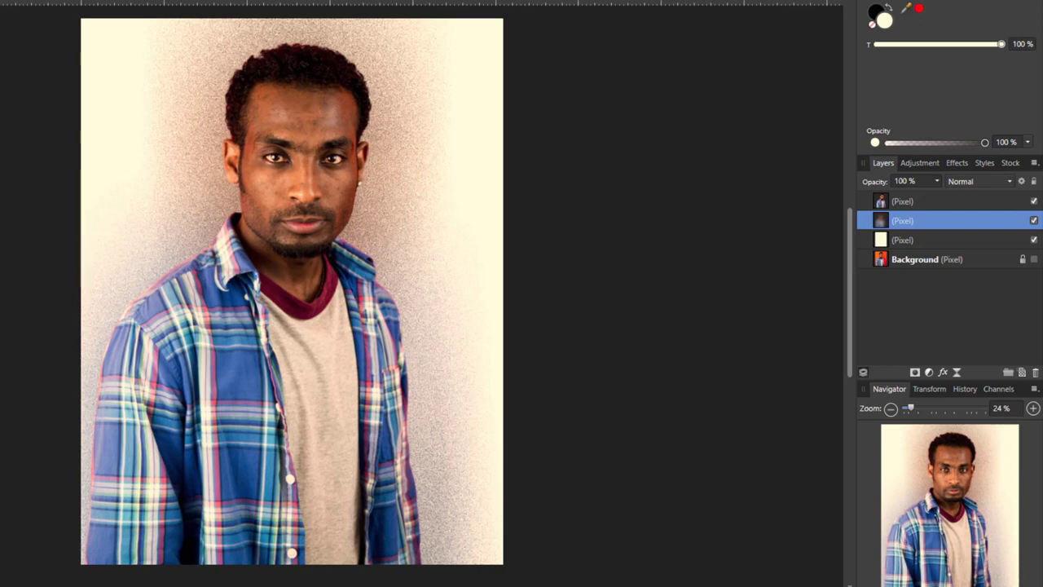
pyautogui.moveTo(432, 467)
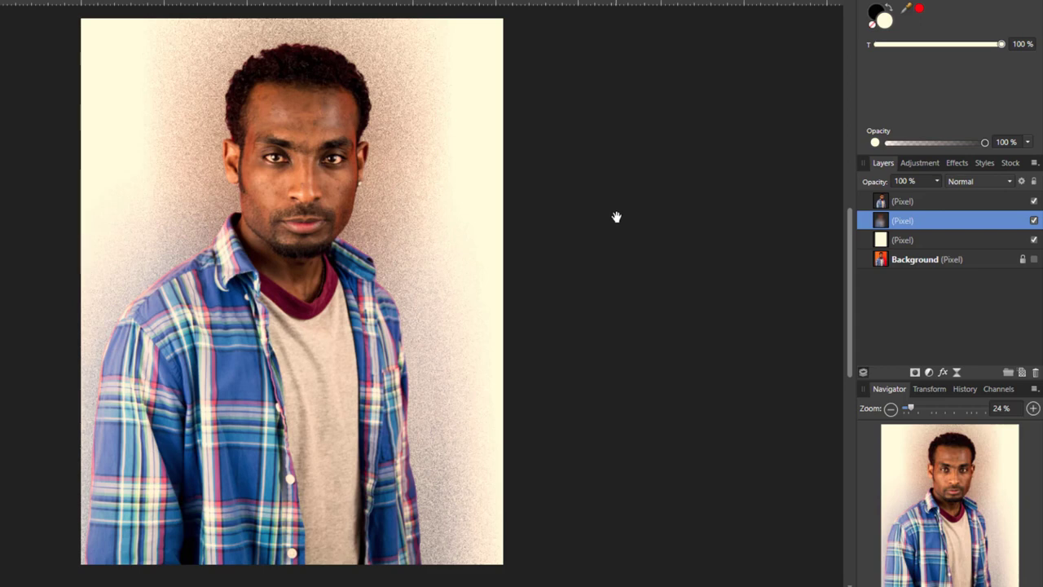
pyautogui.moveTo(961, 210)
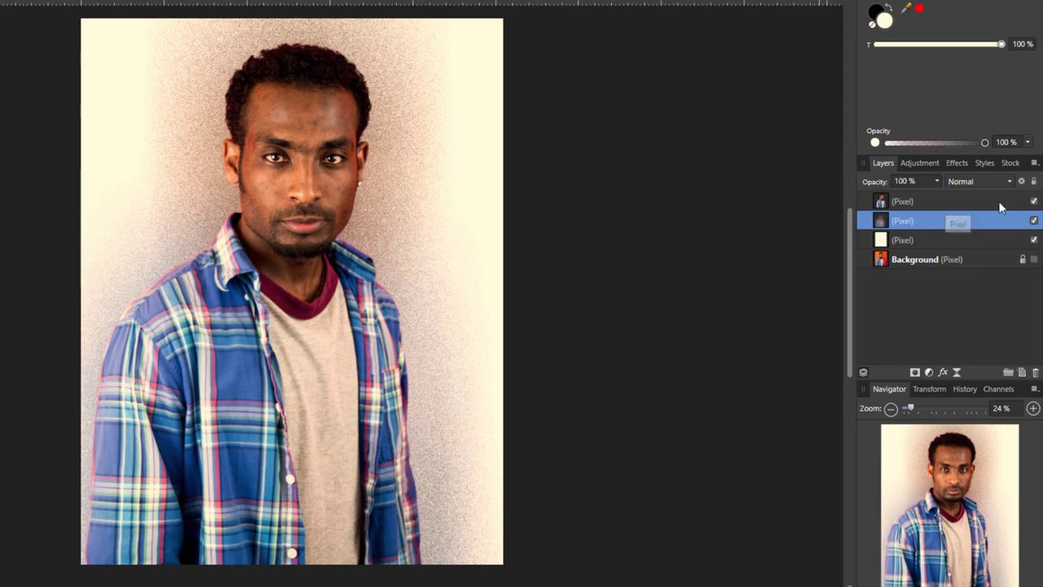
pyautogui.click(1034, 202)
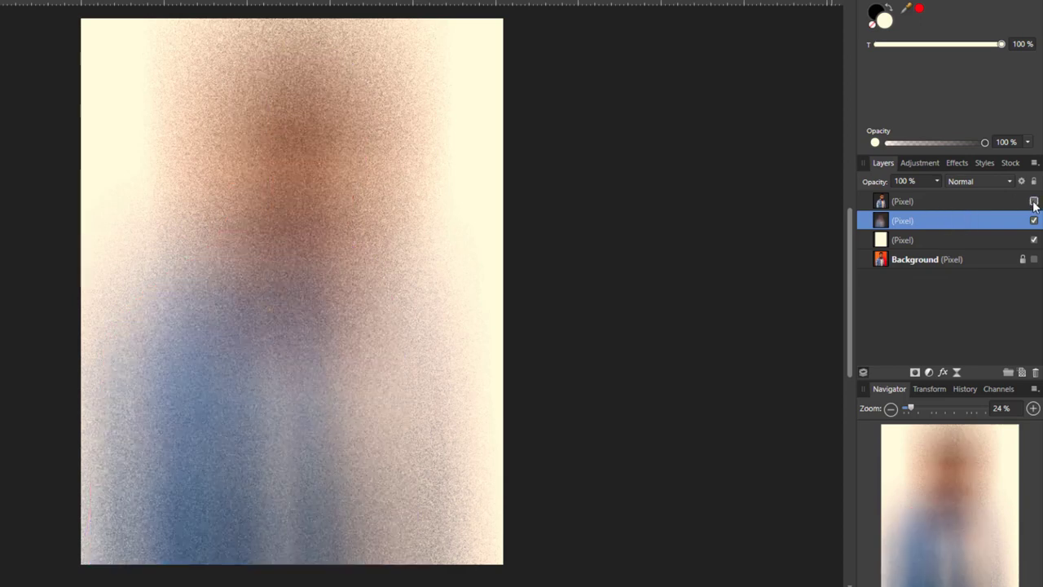
pyautogui.click(1035, 202)
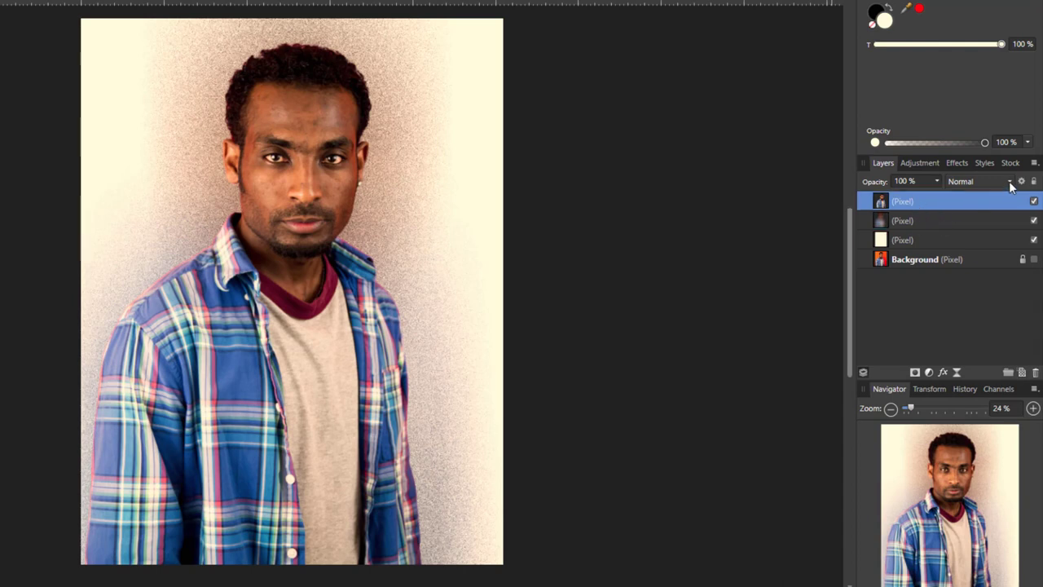
# Set the top portrait copy's blend mode to Screen.
pyautogui.click(1009, 181)
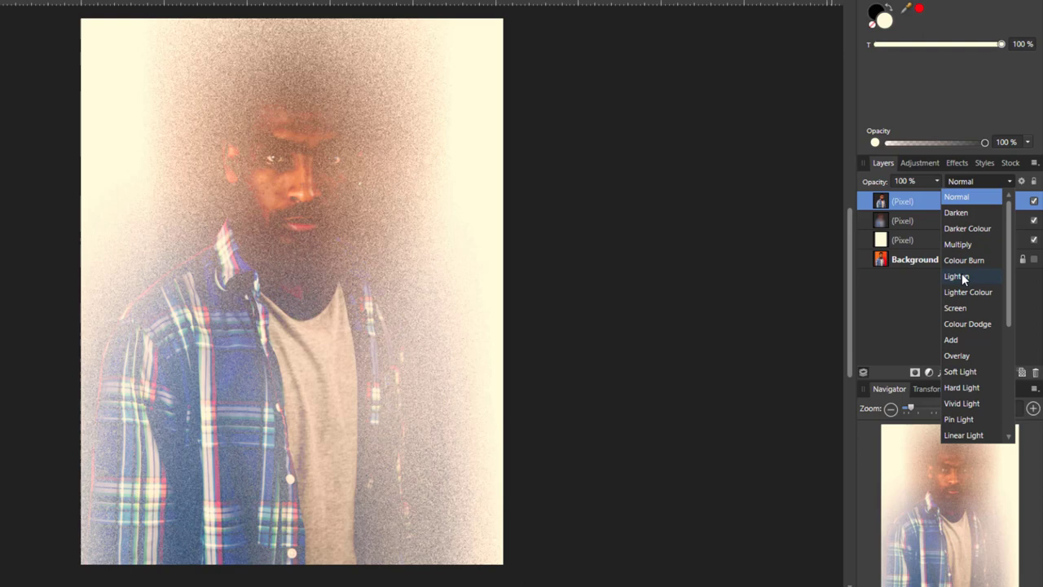
pyautogui.moveTo(956, 277)
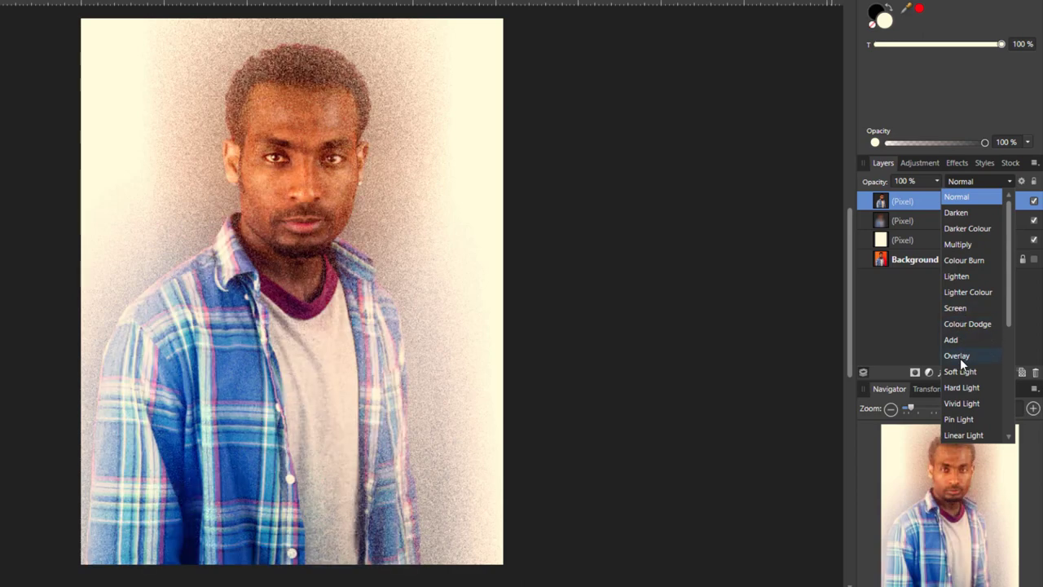
pyautogui.moveTo(960, 363)
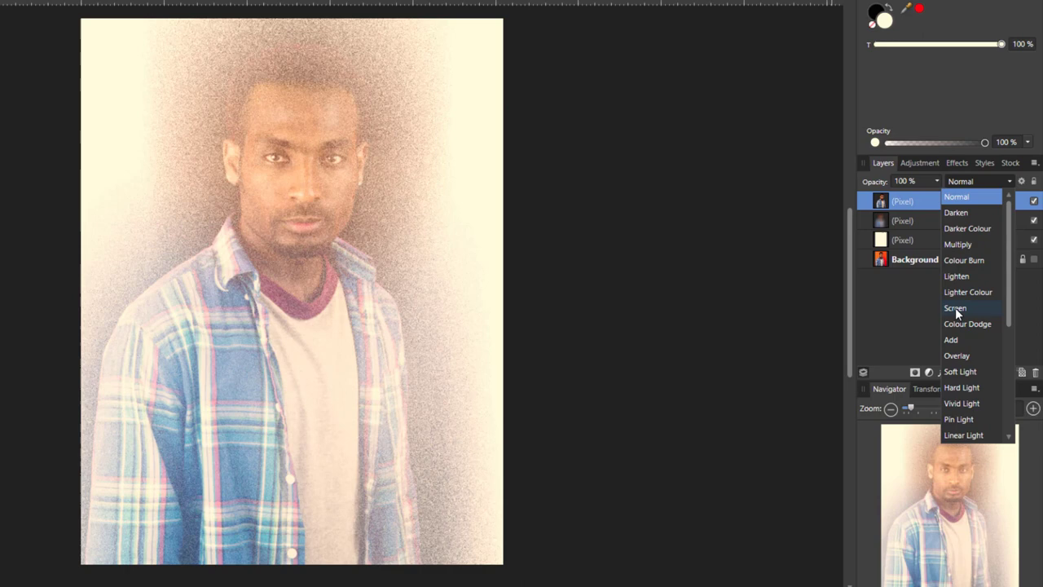
pyautogui.click(955, 308)
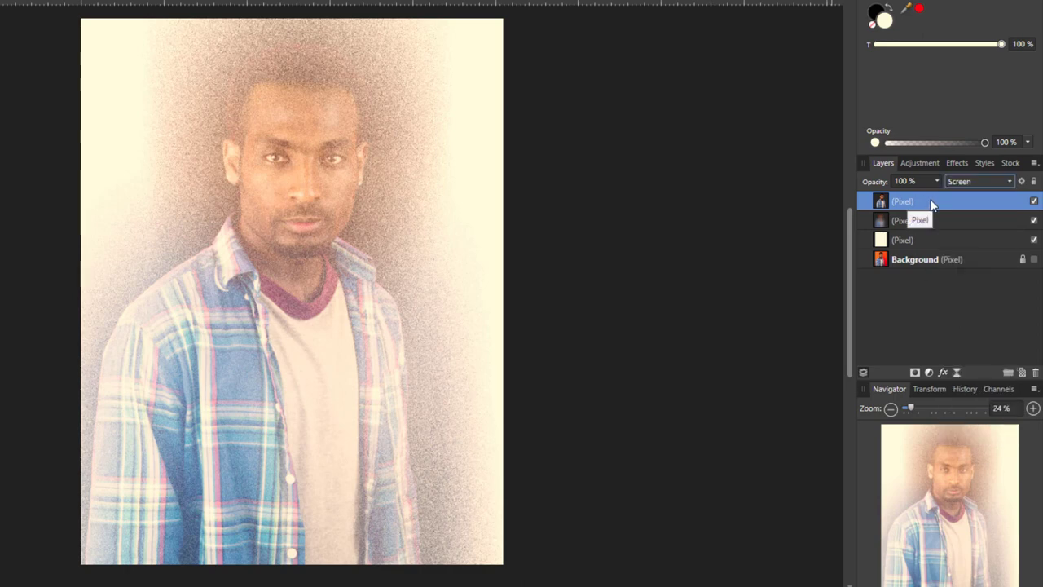
# Merge the visible layers into a new top layer and blend it as Overlay.
pyautogui.rightClick(902, 201)
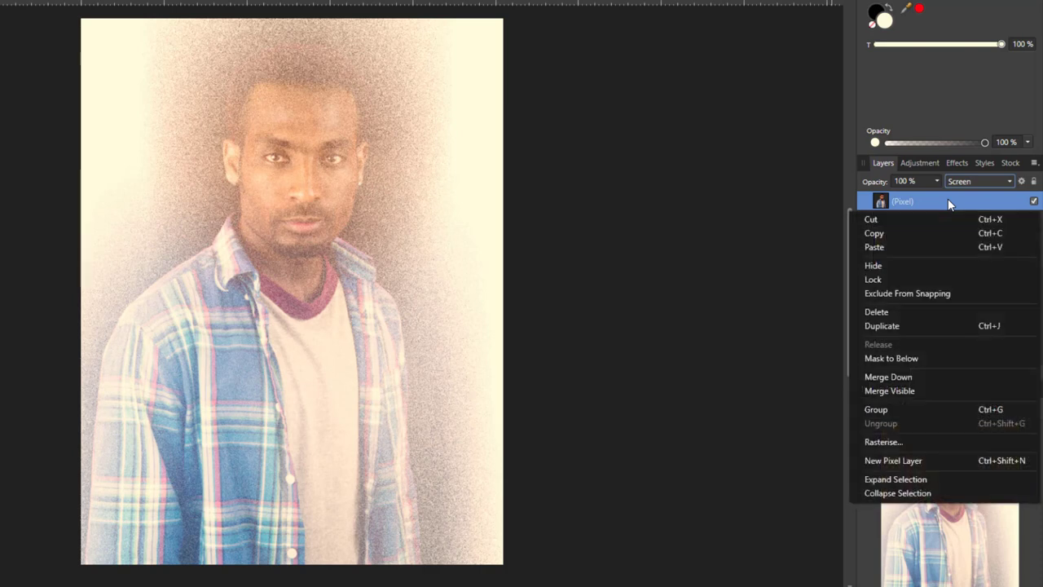
pyautogui.moveTo(897, 390)
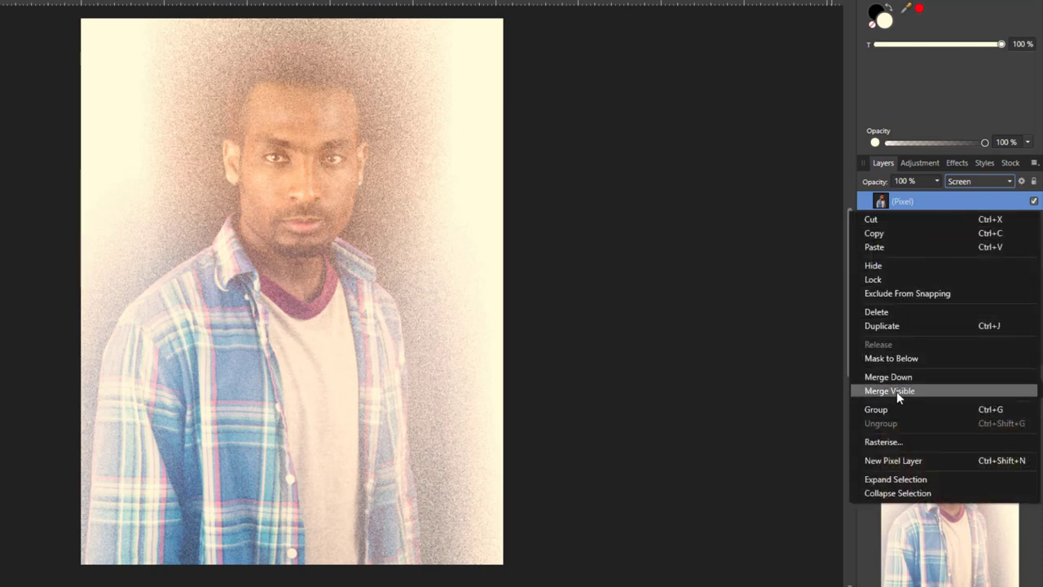
pyautogui.click(889, 390)
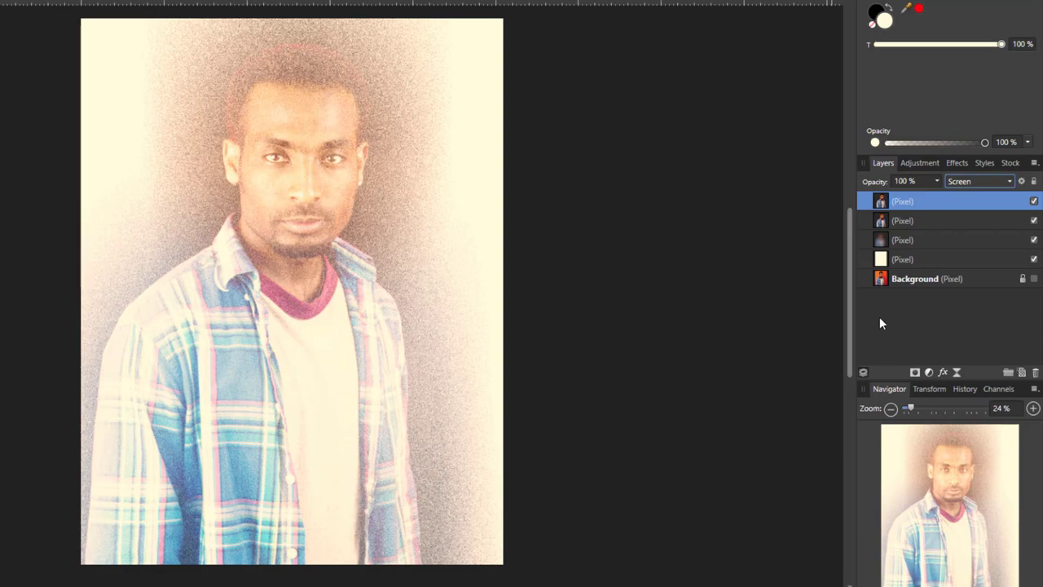
pyautogui.click(1009, 181)
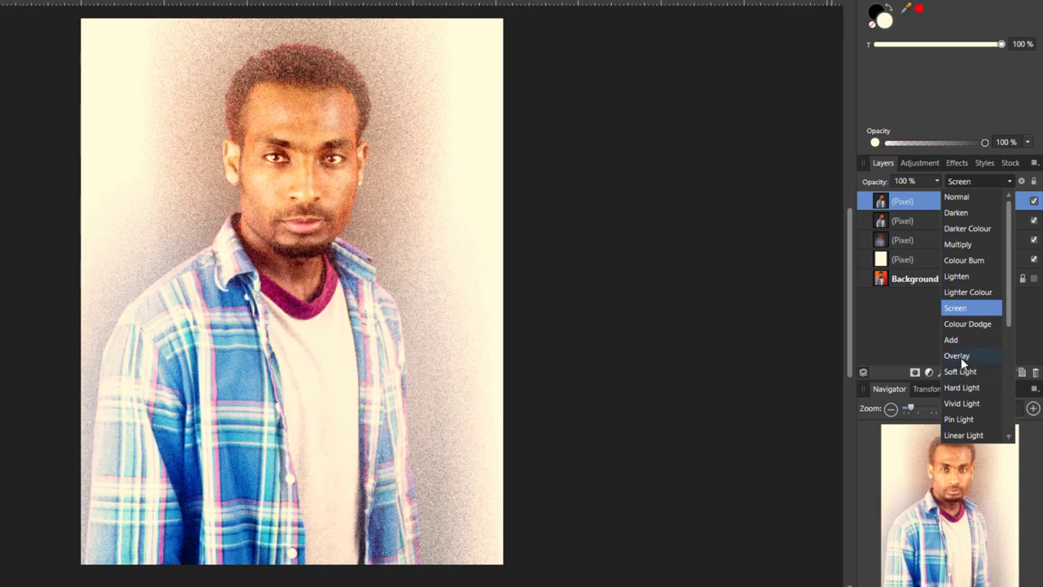
pyautogui.click(957, 355)
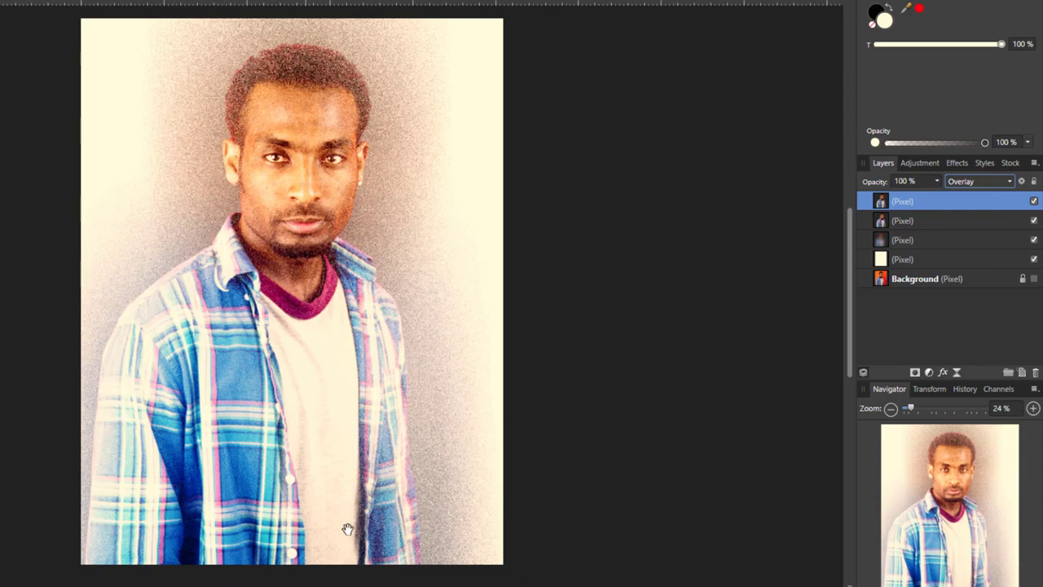
pyautogui.moveTo(316, 66)
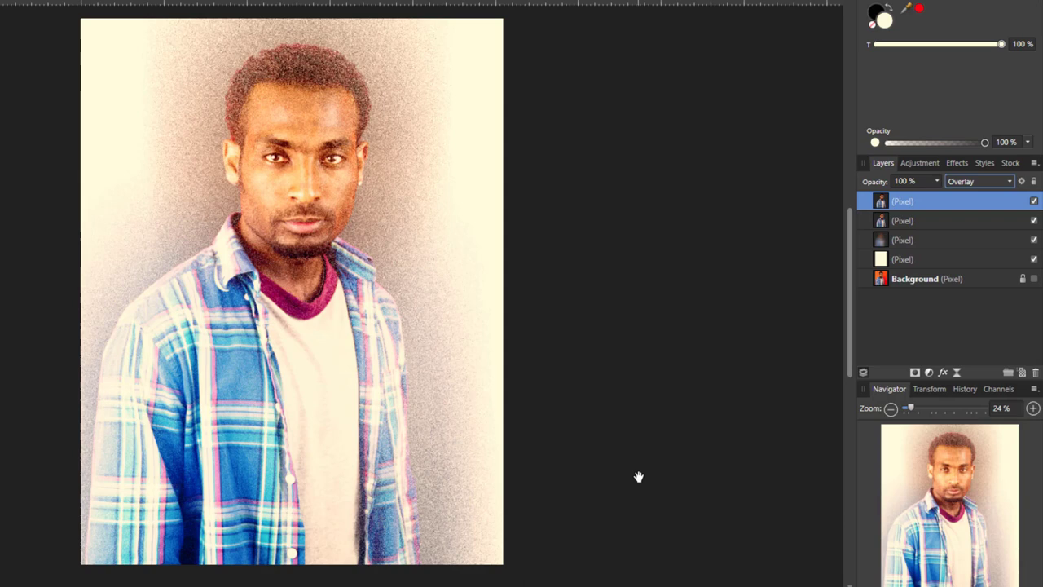
pyautogui.moveTo(612, 341)
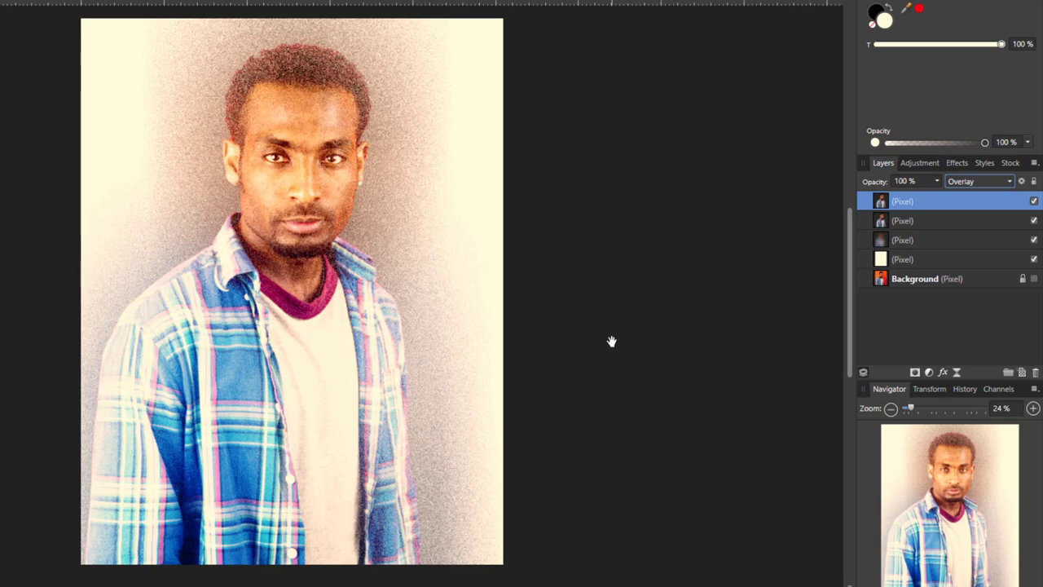
pyautogui.moveTo(227, 300)
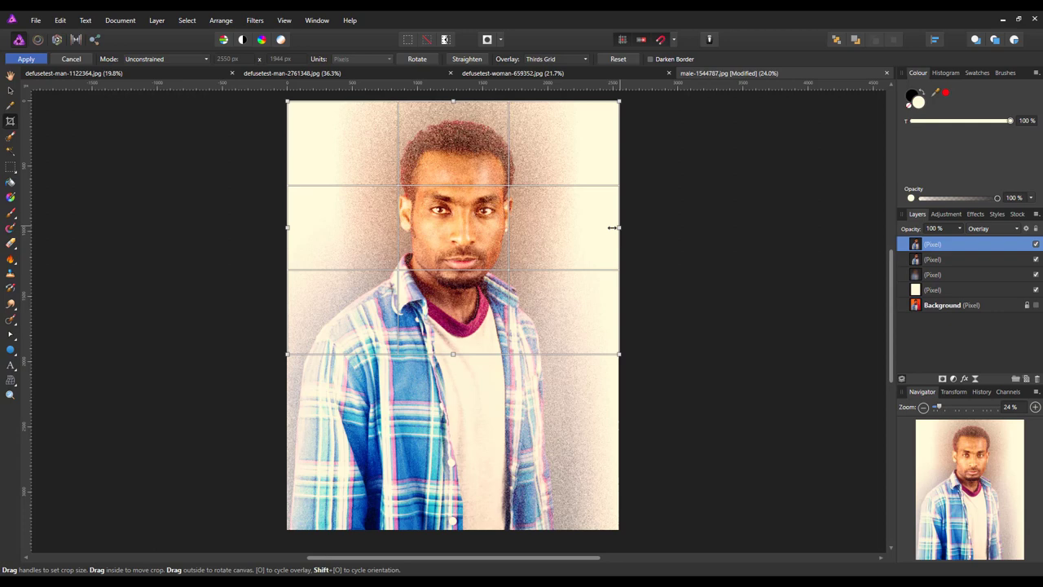
# Pull the crop edges in from both sides around the head and shoulders.
pyautogui.moveTo(618, 227); pyautogui.dragTo(568, 227)
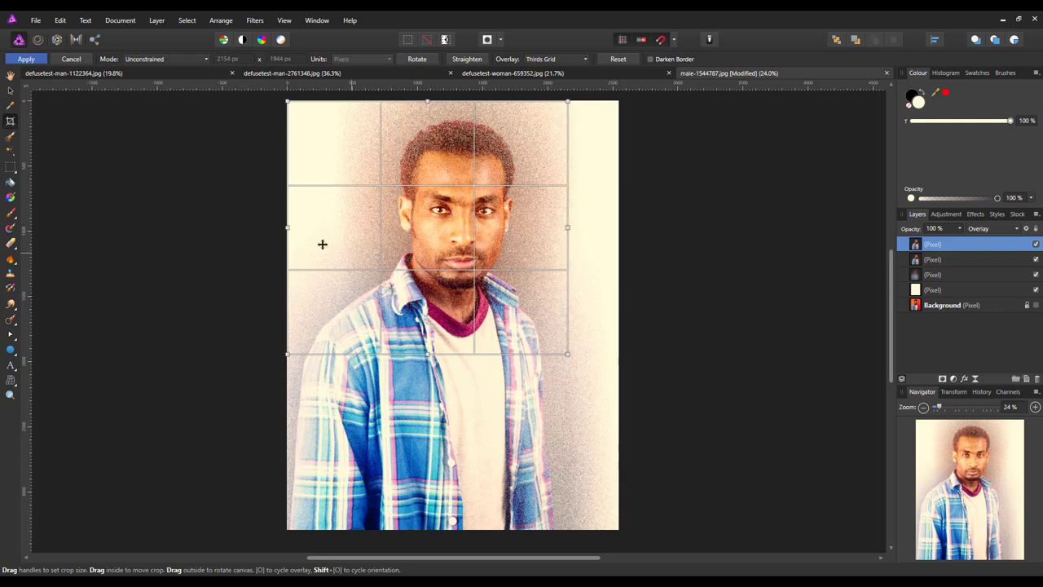
pyautogui.moveTo(286, 228); pyautogui.dragTo(318, 227)
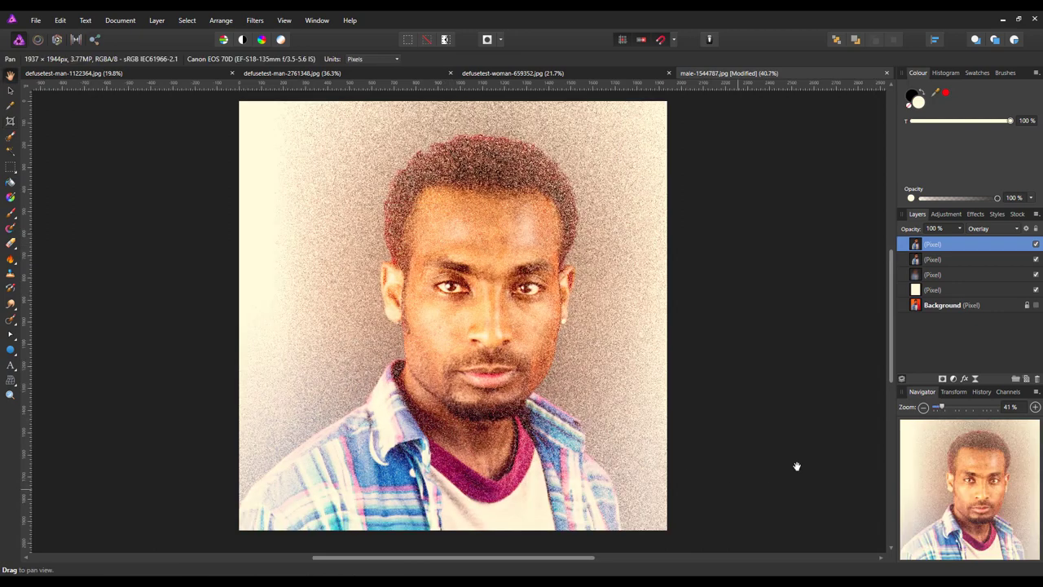
pyautogui.moveTo(808, 424)
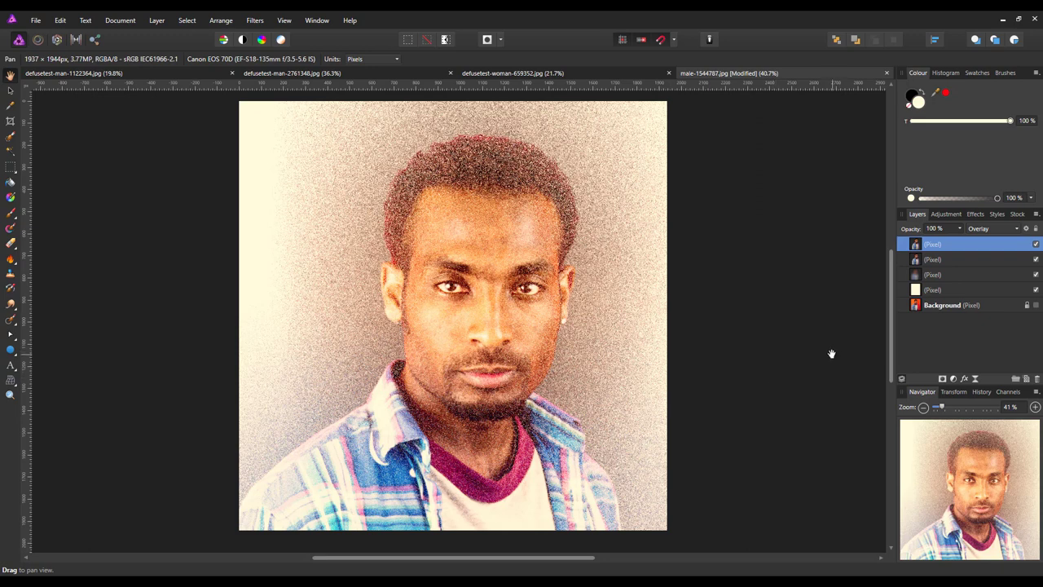
pyautogui.moveTo(827, 362)
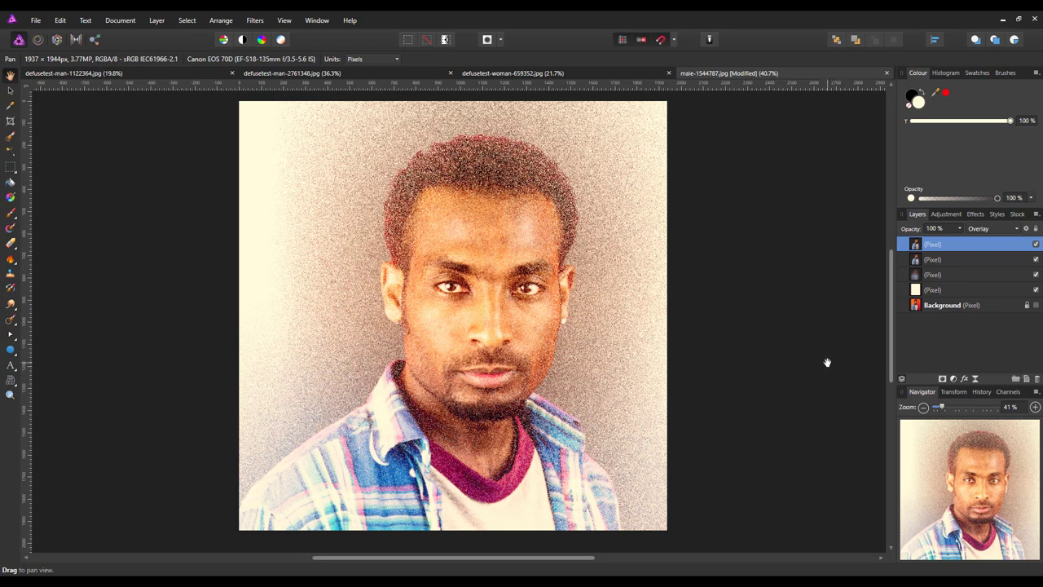
pyautogui.moveTo(851, 358)
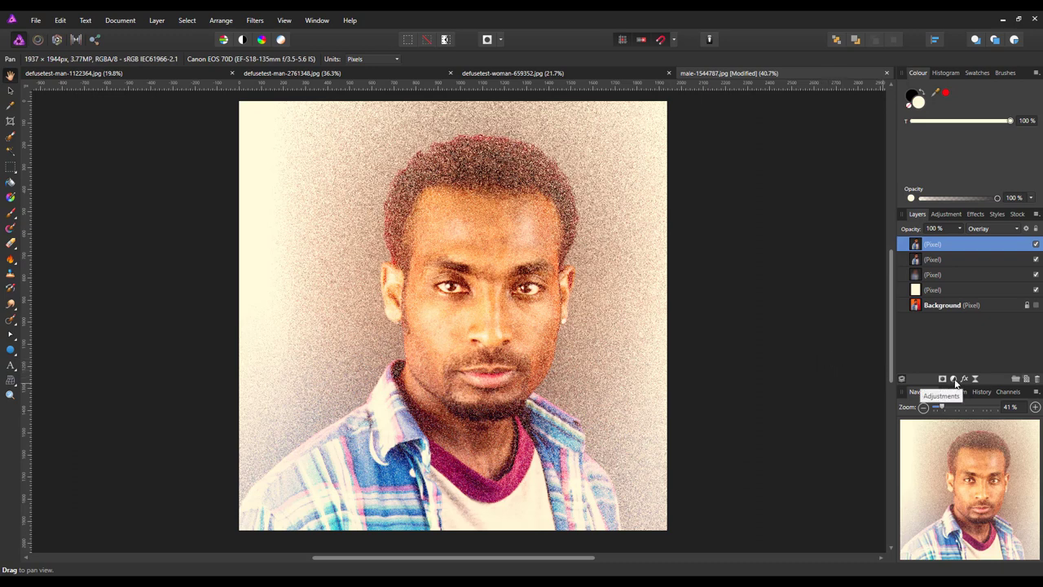
# Add a Black and White adjustment, darkening reds, yellows-cyans, blues and magentas, lifting reds slightly.
pyautogui.click(953, 378)
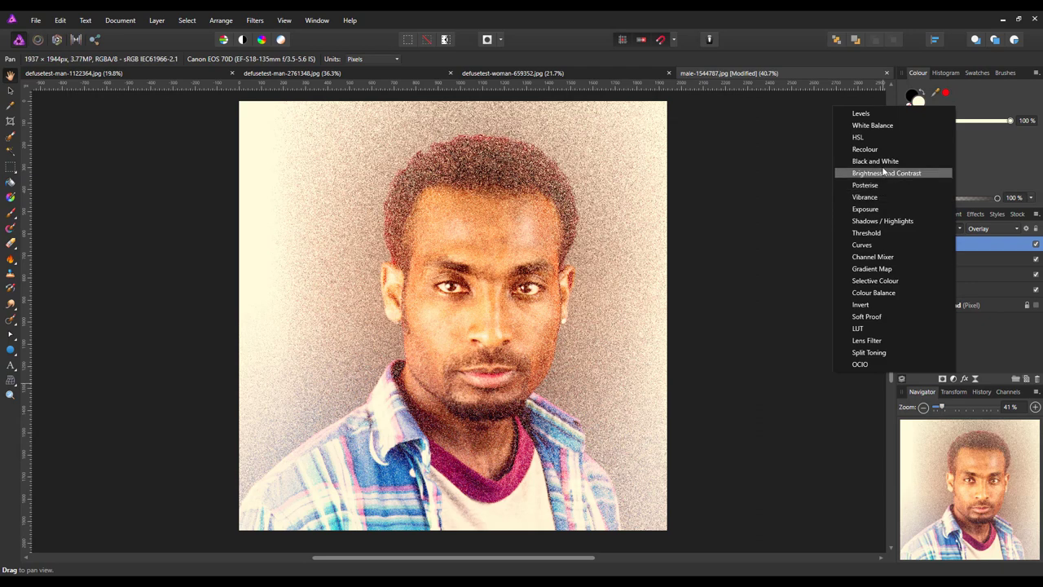
pyautogui.click(875, 160)
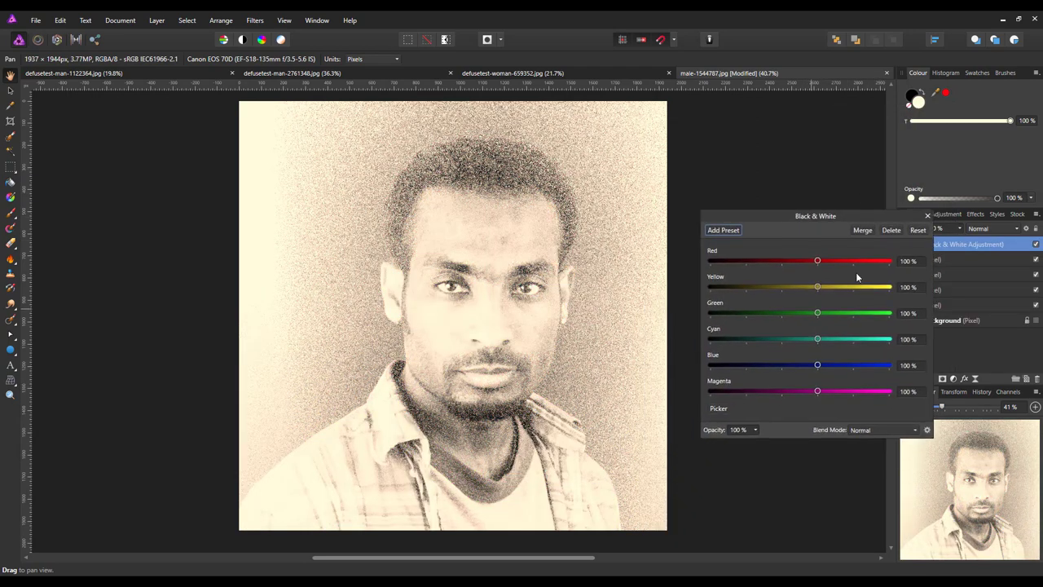
pyautogui.moveTo(817, 261); pyautogui.dragTo(785, 261)
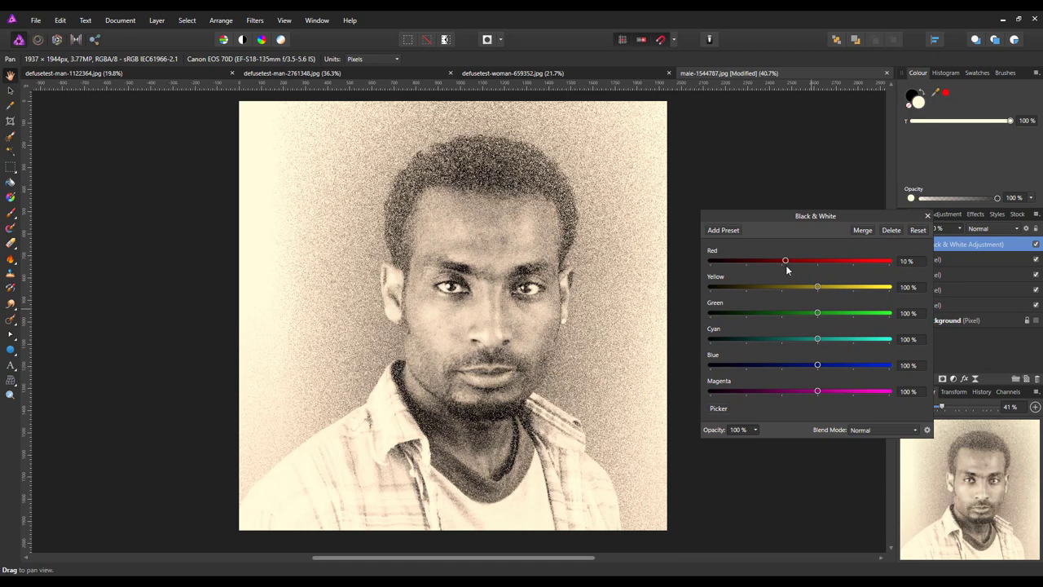
pyautogui.moveTo(817, 287); pyautogui.dragTo(782, 286)
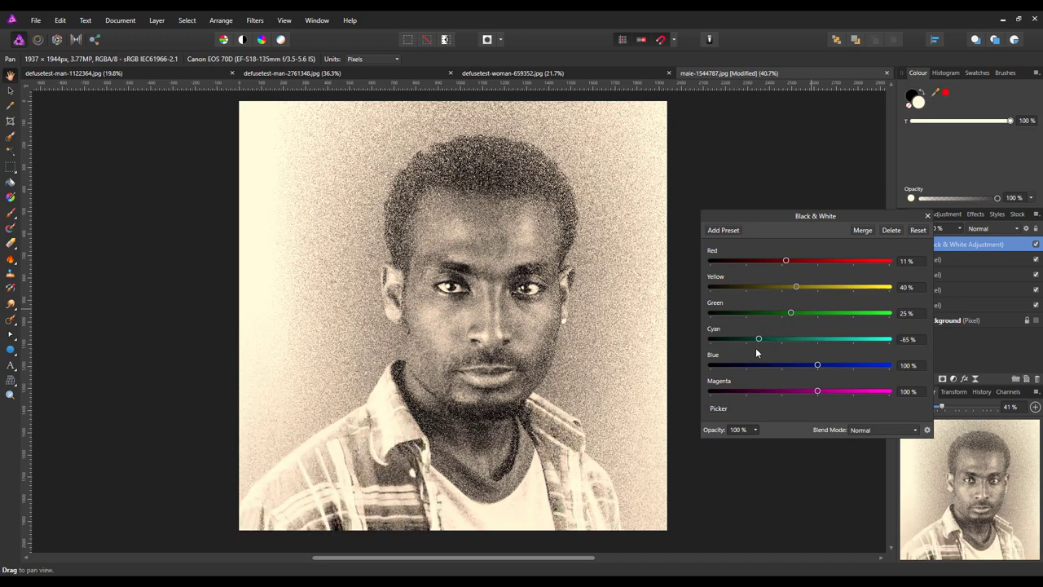
pyautogui.moveTo(817, 365); pyautogui.dragTo(811, 365)
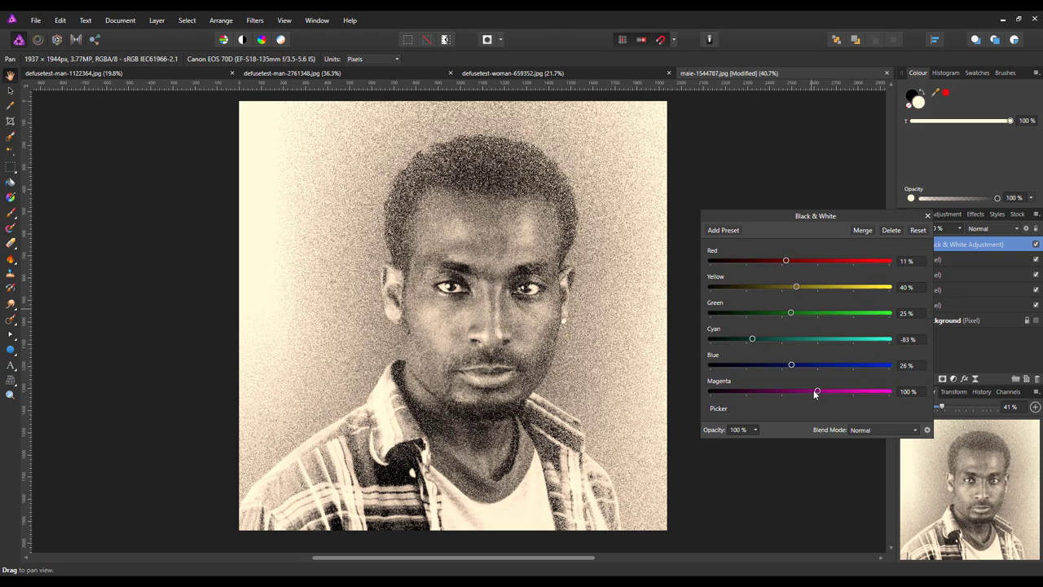
pyautogui.moveTo(817, 392); pyautogui.dragTo(791, 391)
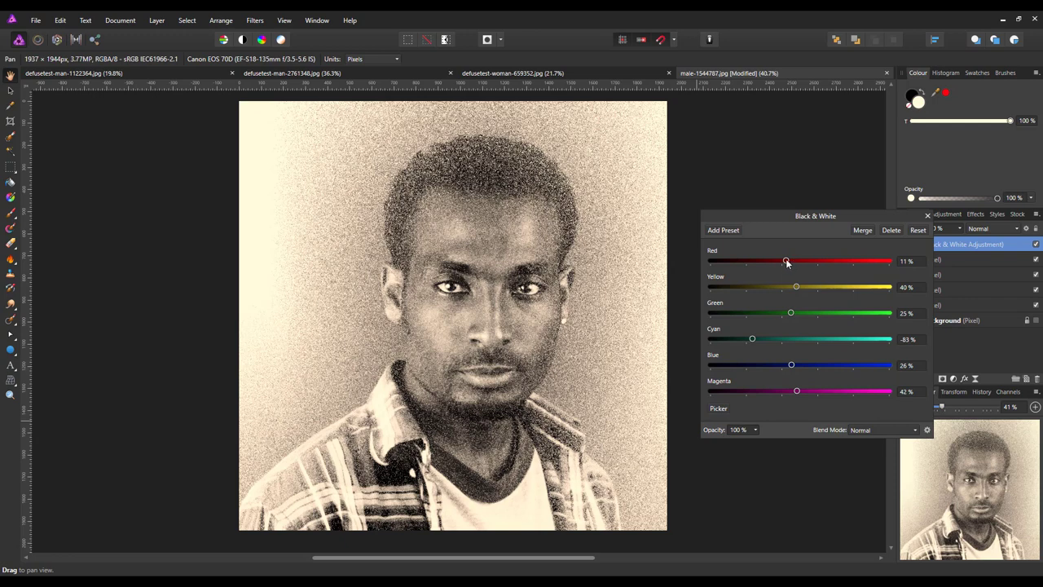
pyautogui.moveTo(787, 261); pyautogui.dragTo(798, 260)
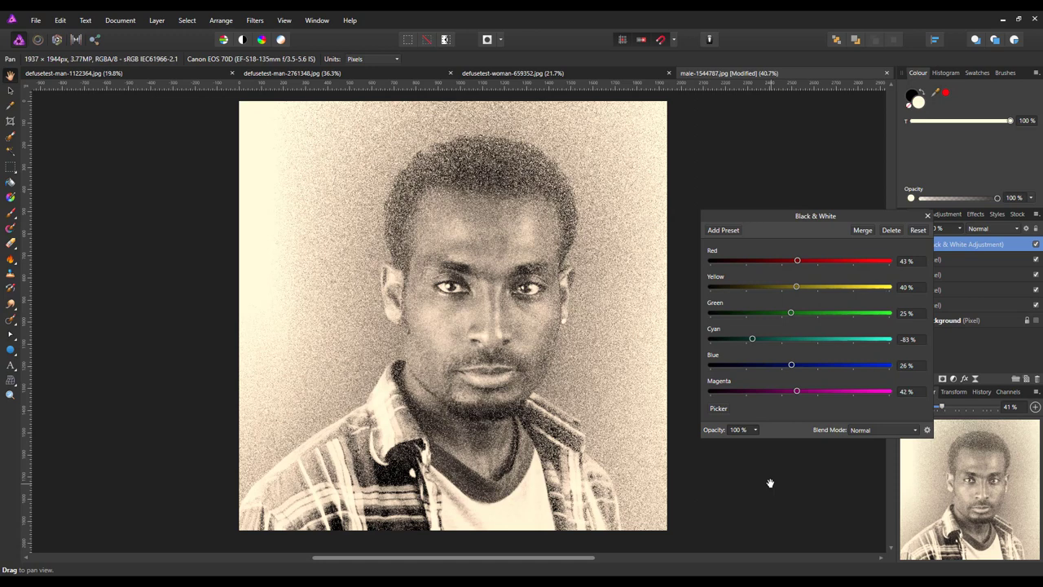
pyautogui.click(917, 214)
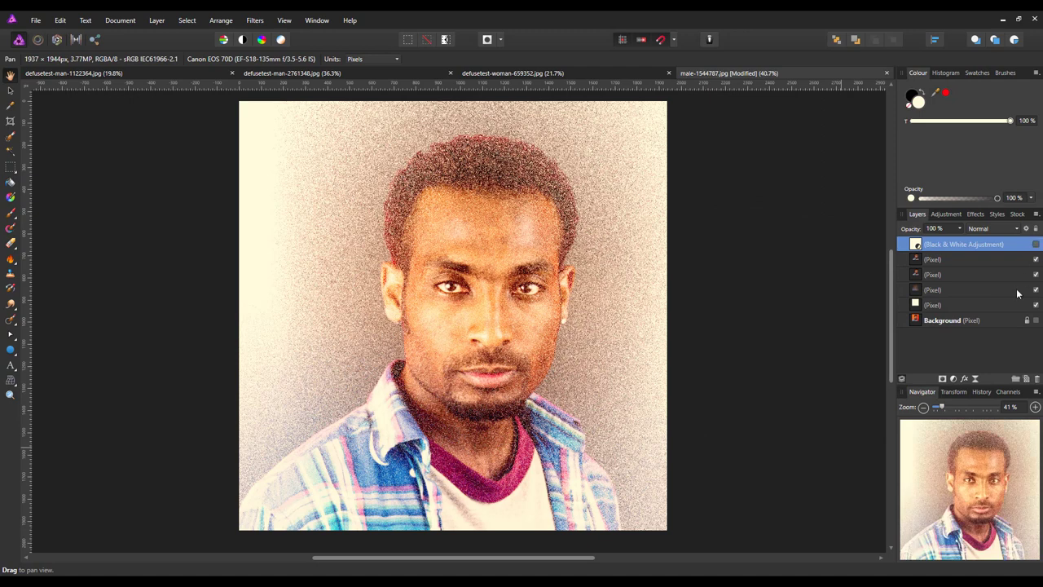
pyautogui.moveTo(693, 361)
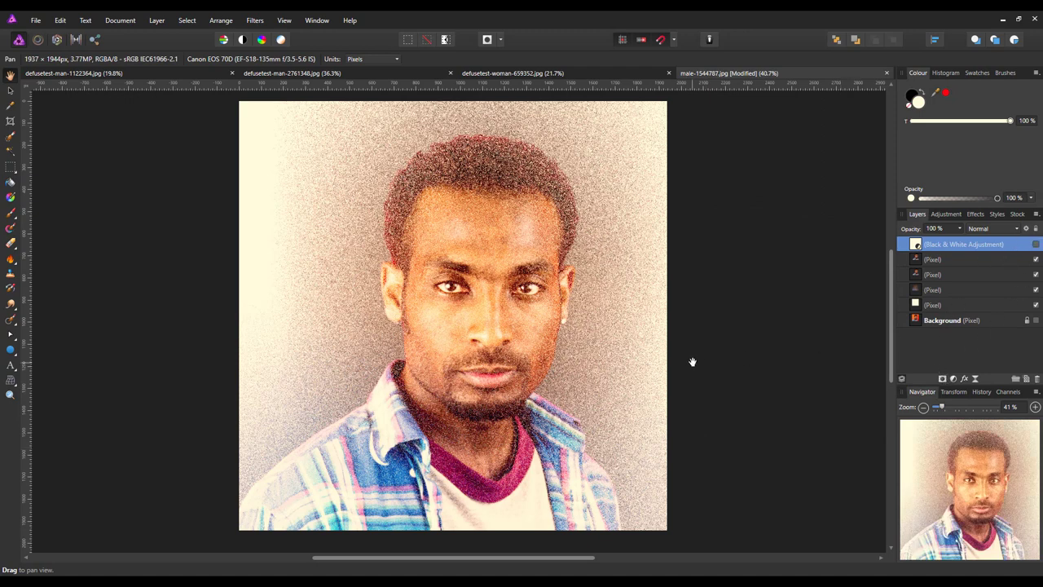